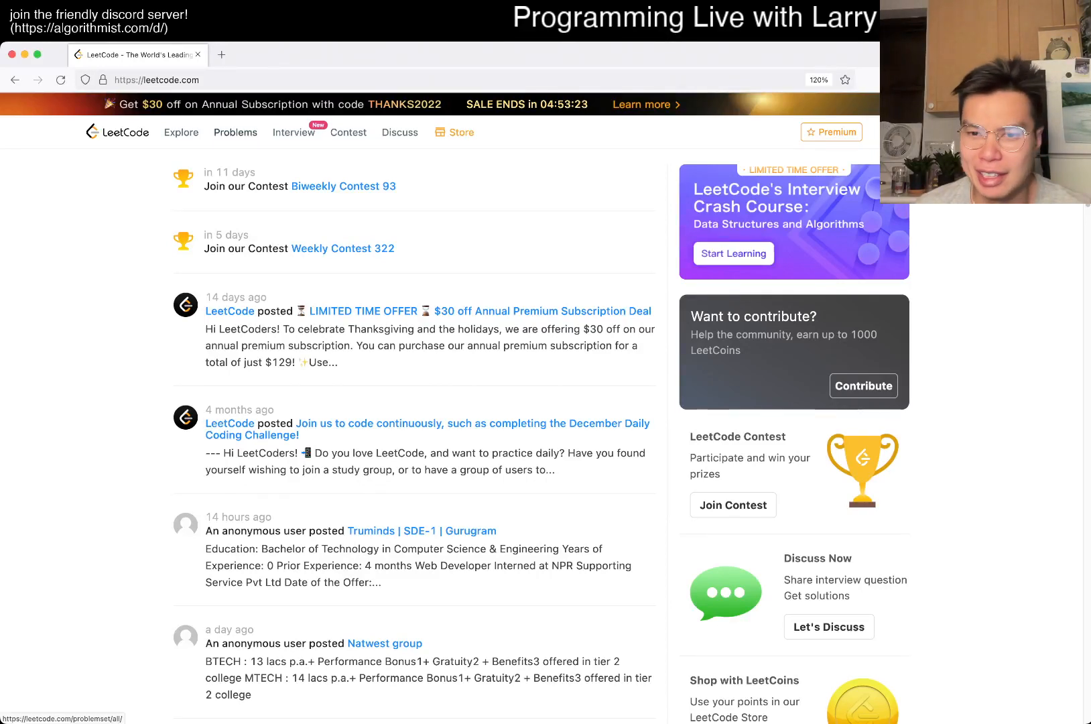
# Visit Problems and the Contest page, collect the LeetCoins bonus, then open problem 380
pyautogui.click(235, 132)
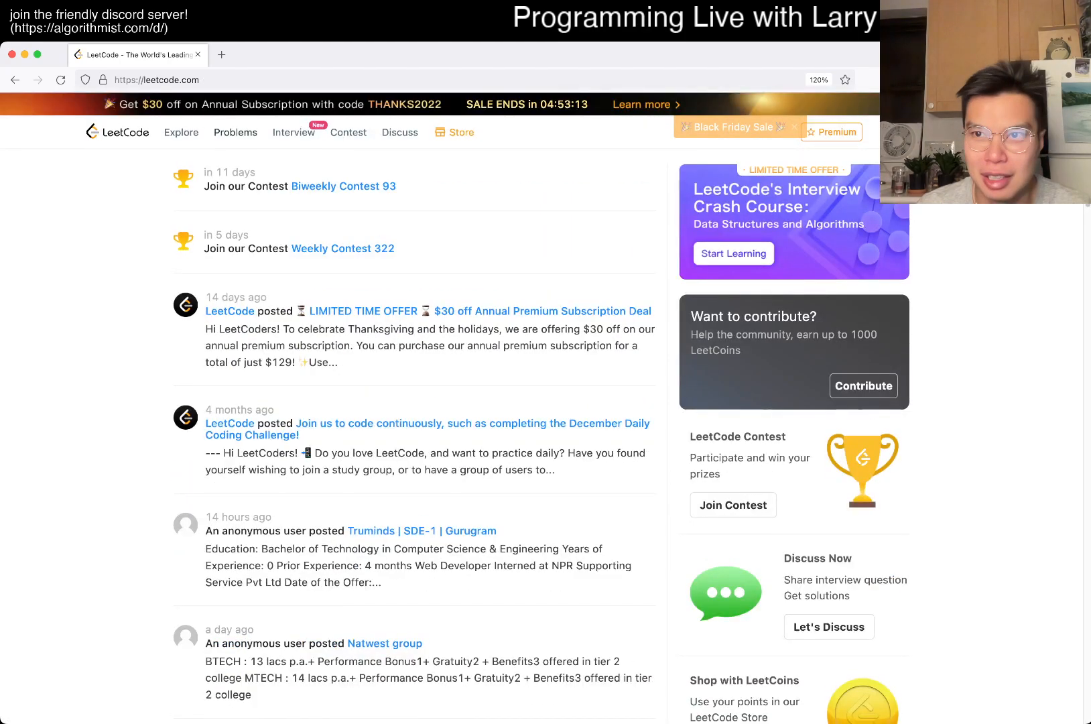
pyautogui.click(235, 132)
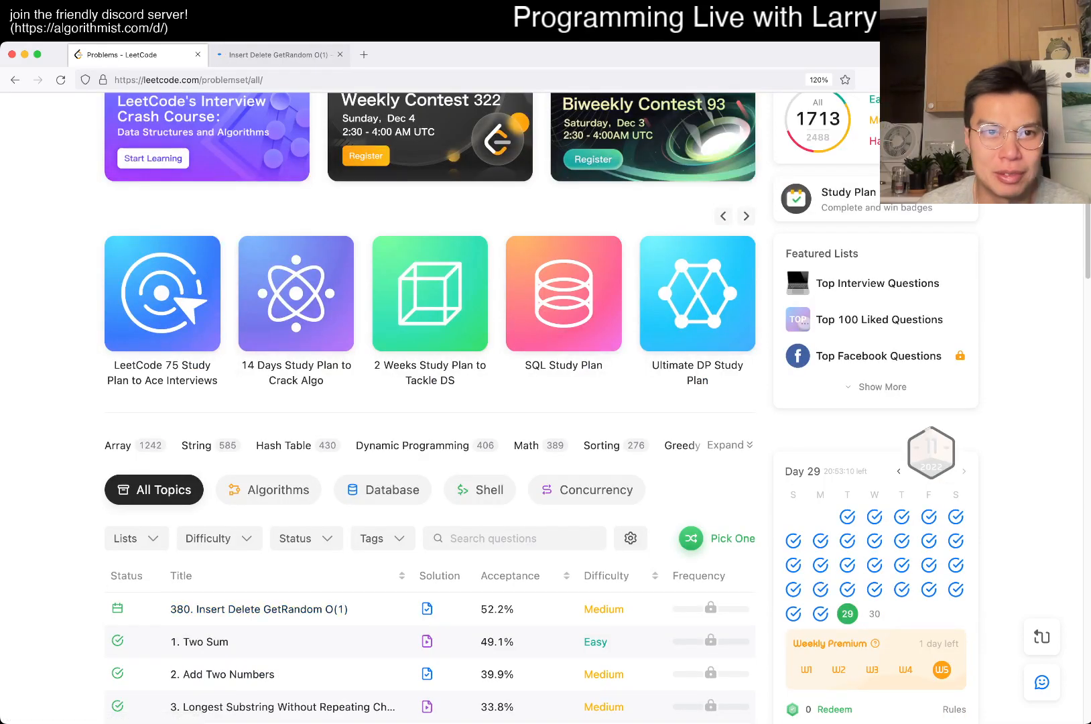
pyautogui.click(346, 112)
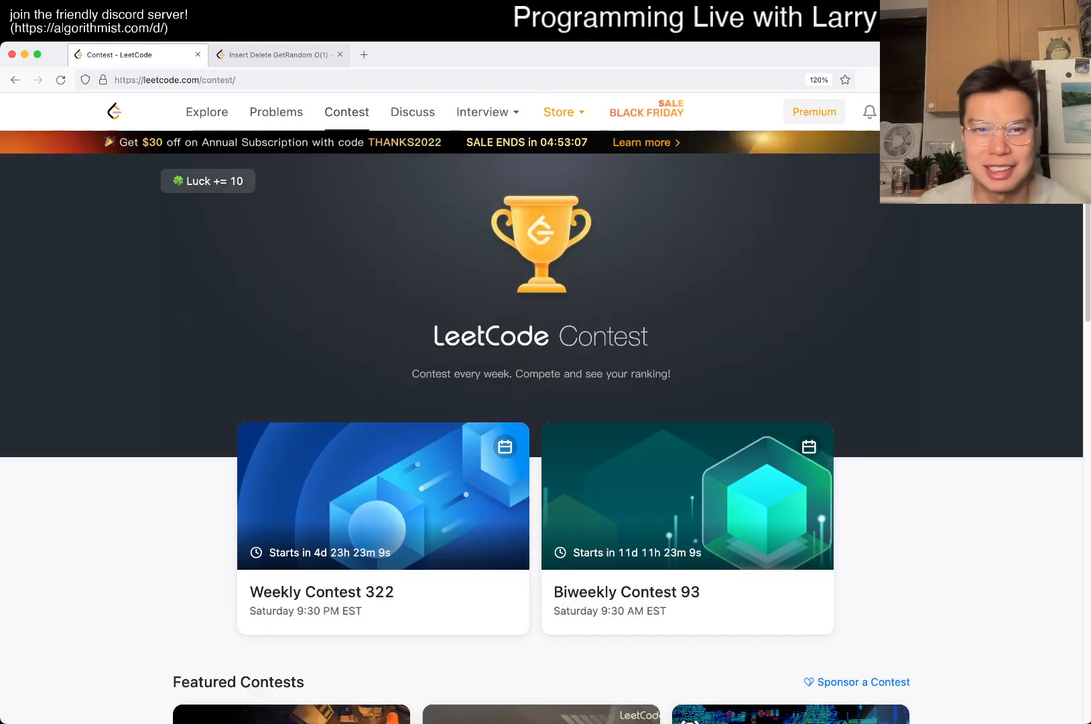
pyautogui.click(207, 181)
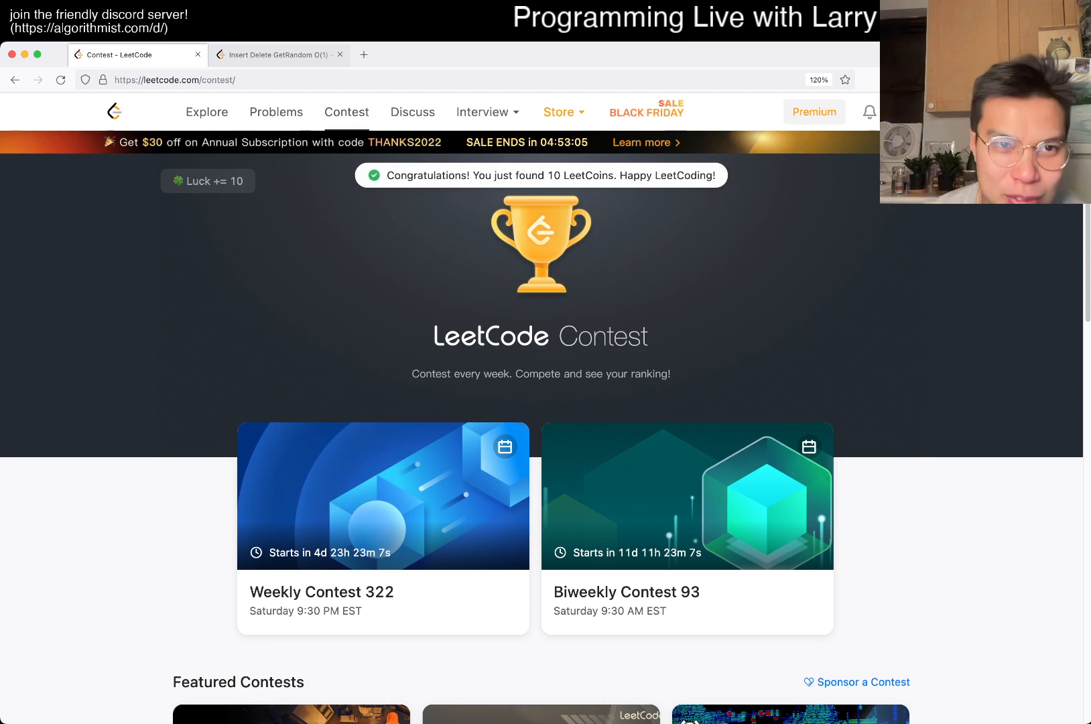
pyautogui.click(278, 54)
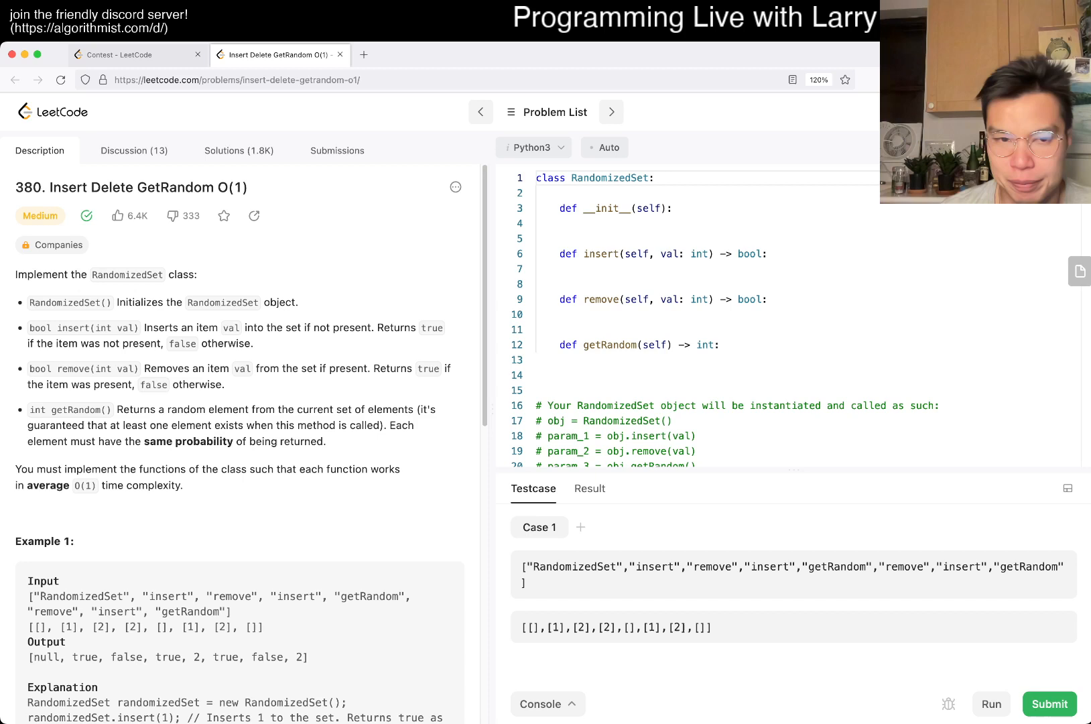
pyautogui.doubleClick(68, 187)
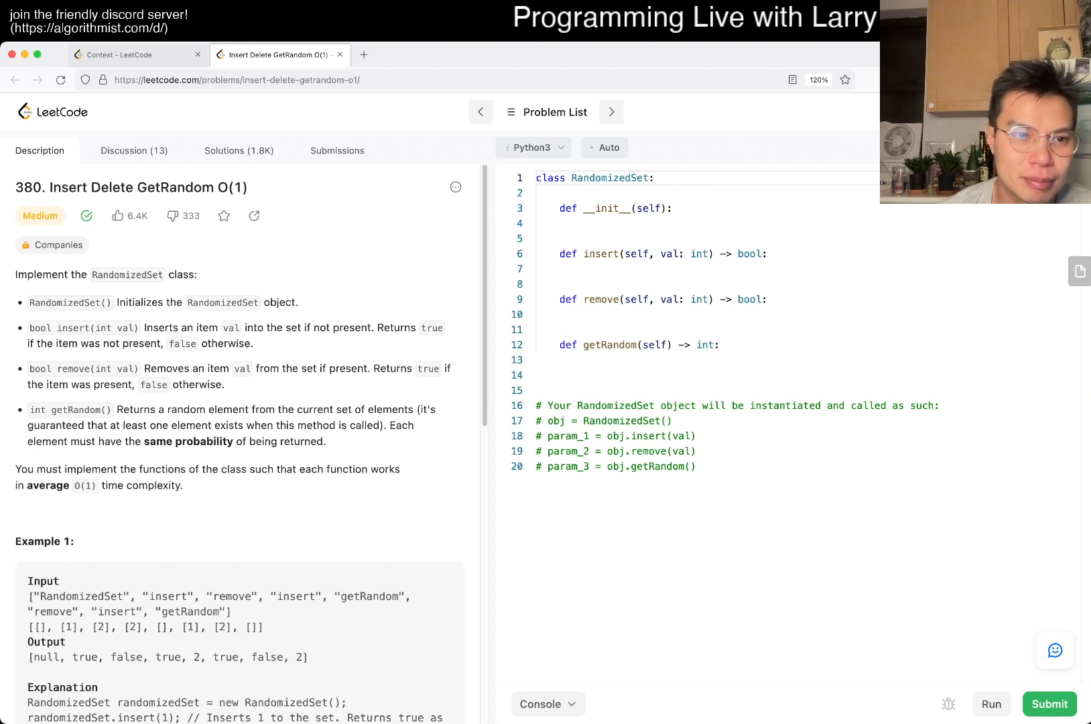
pyautogui.doubleClick(64, 302)
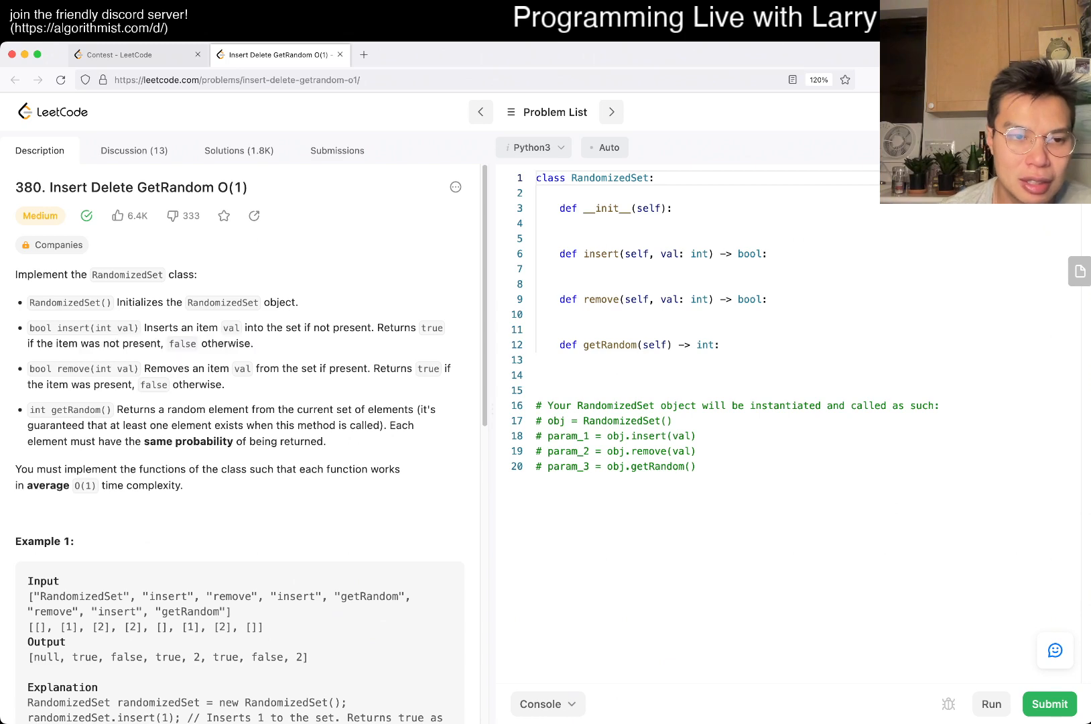
pyautogui.scroll(-3)
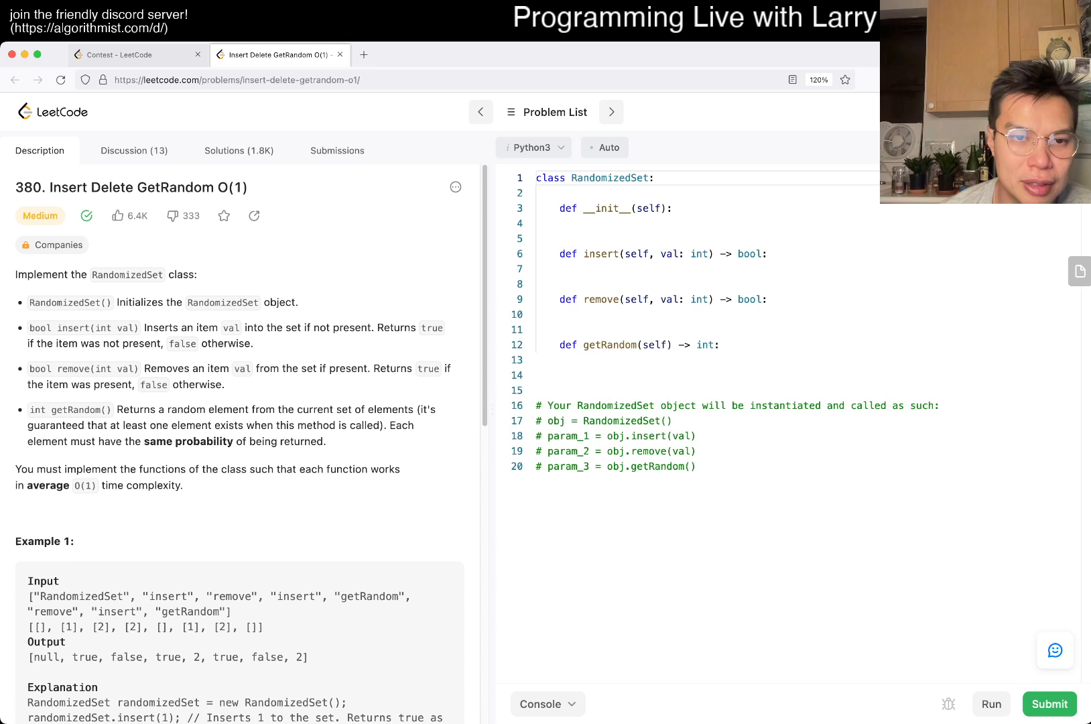
pyautogui.moveTo(30, 409); pyautogui.dragTo(150, 410)
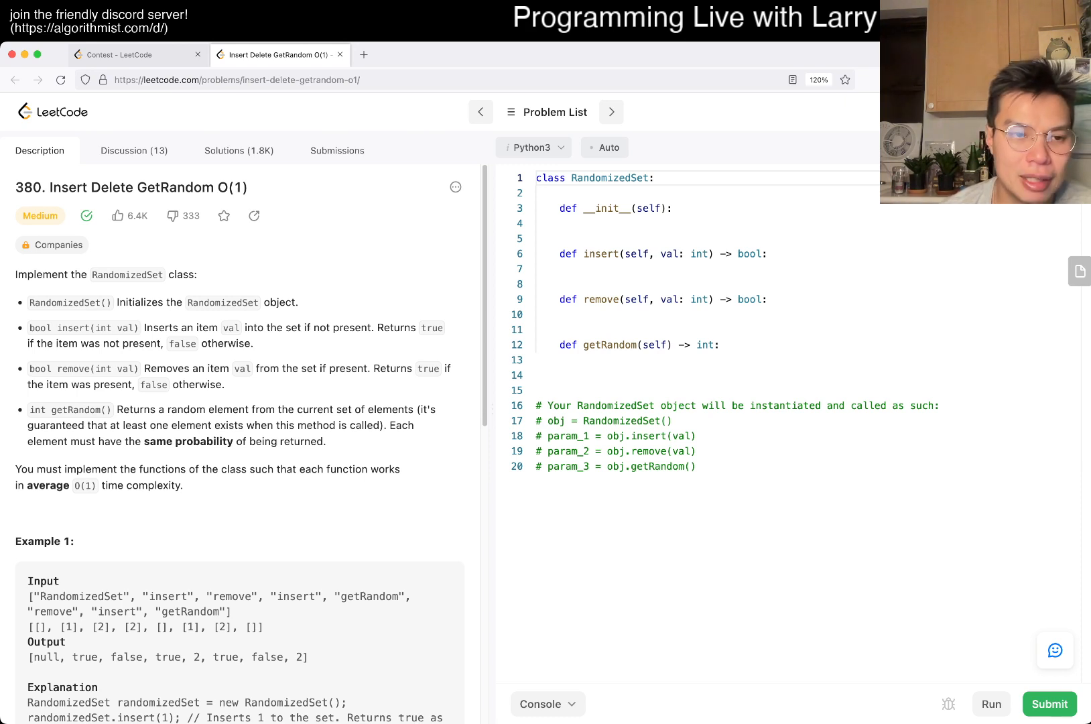
pyautogui.doubleClick(47, 485)
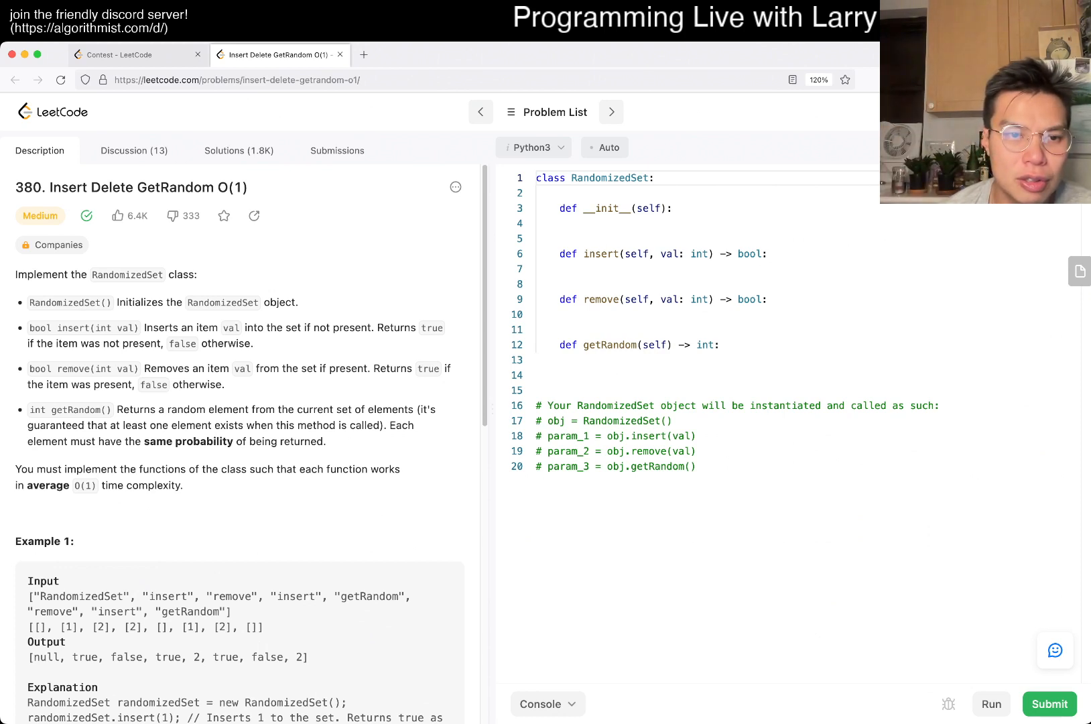
pyautogui.doubleClick(71, 409)
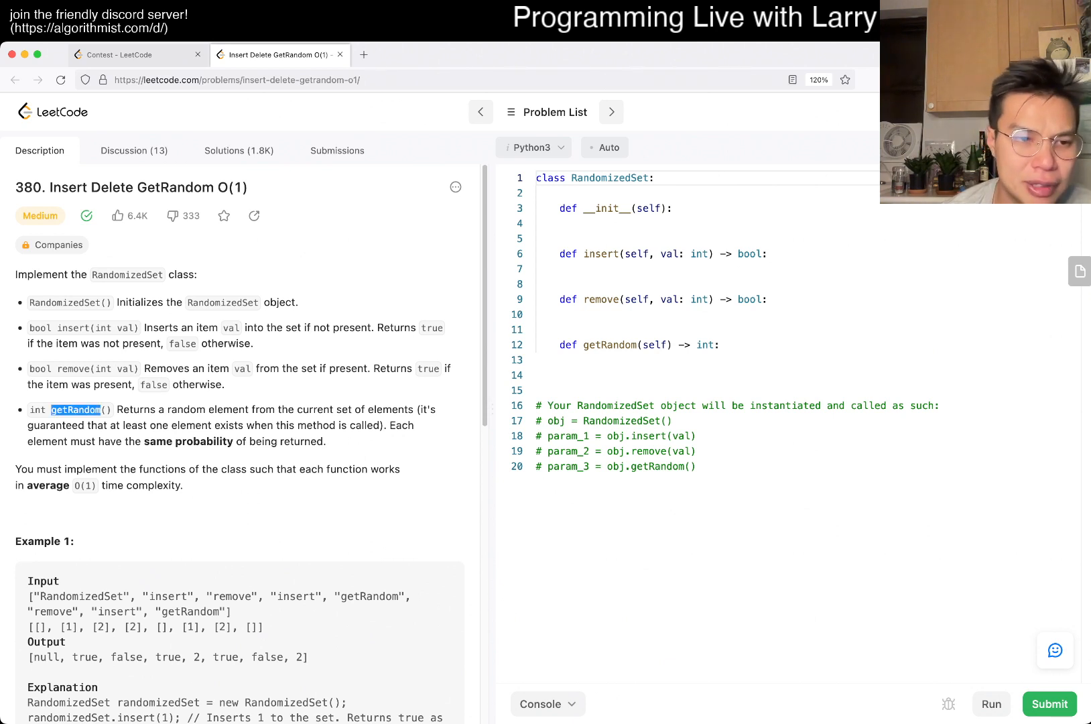
pyautogui.doubleClick(47, 485)
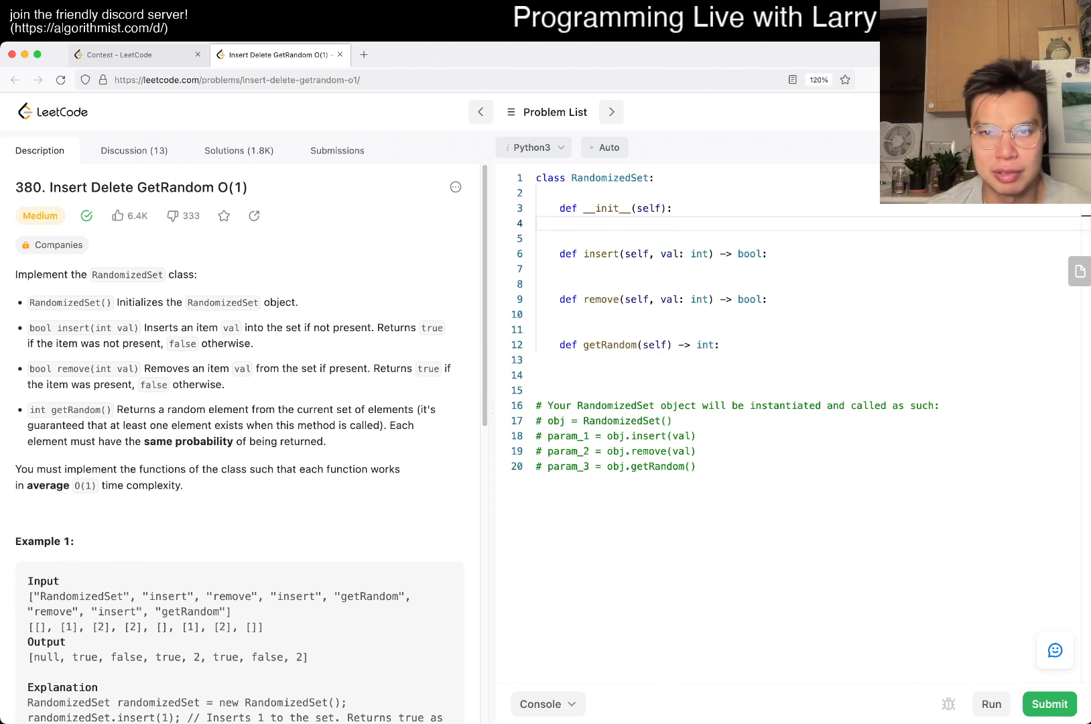
# Write __init__ creating self.set as an empty set and self.items as a list
pyautogui.write('self.set =')
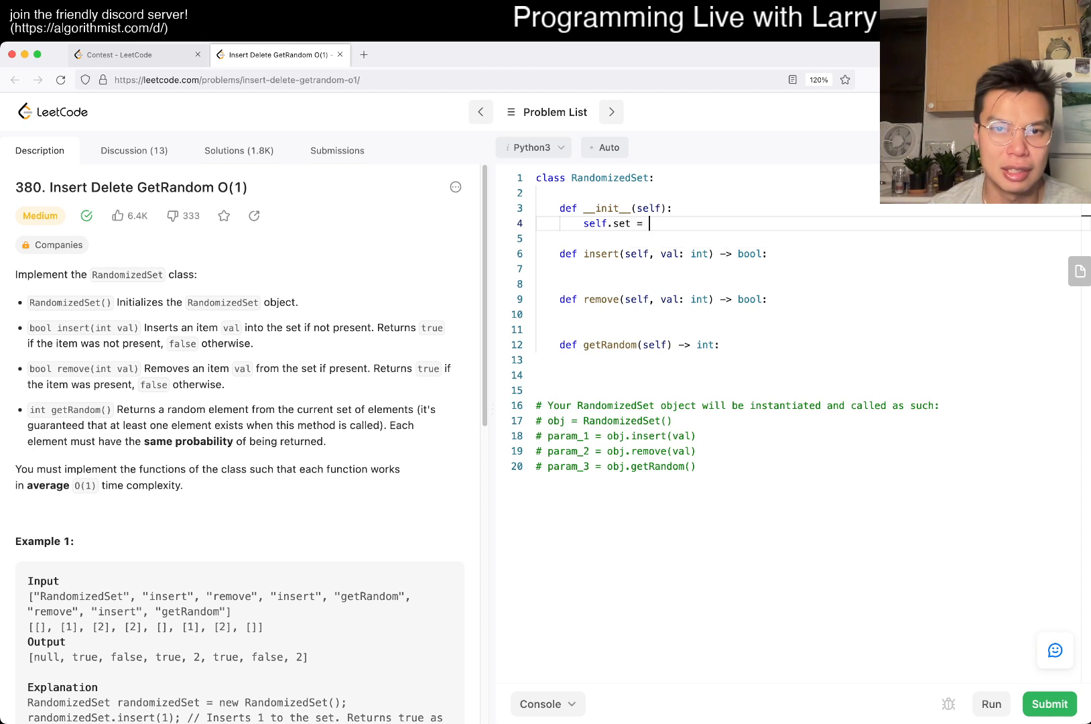
pyautogui.write('set()')
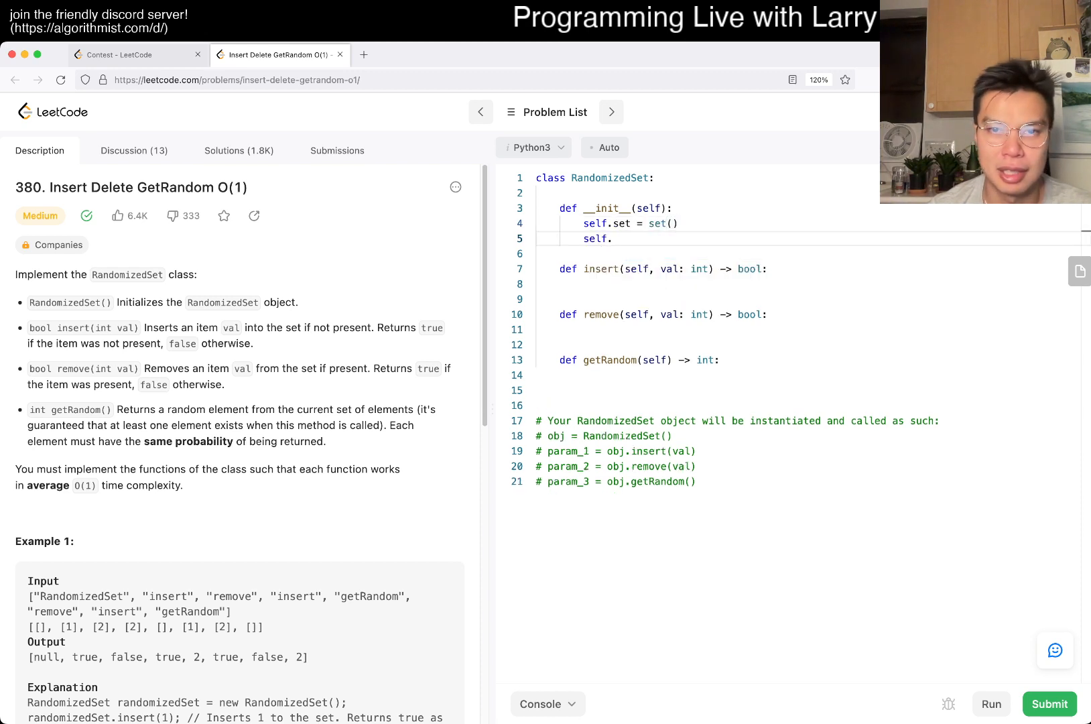
pyautogui.write('items = ]]')
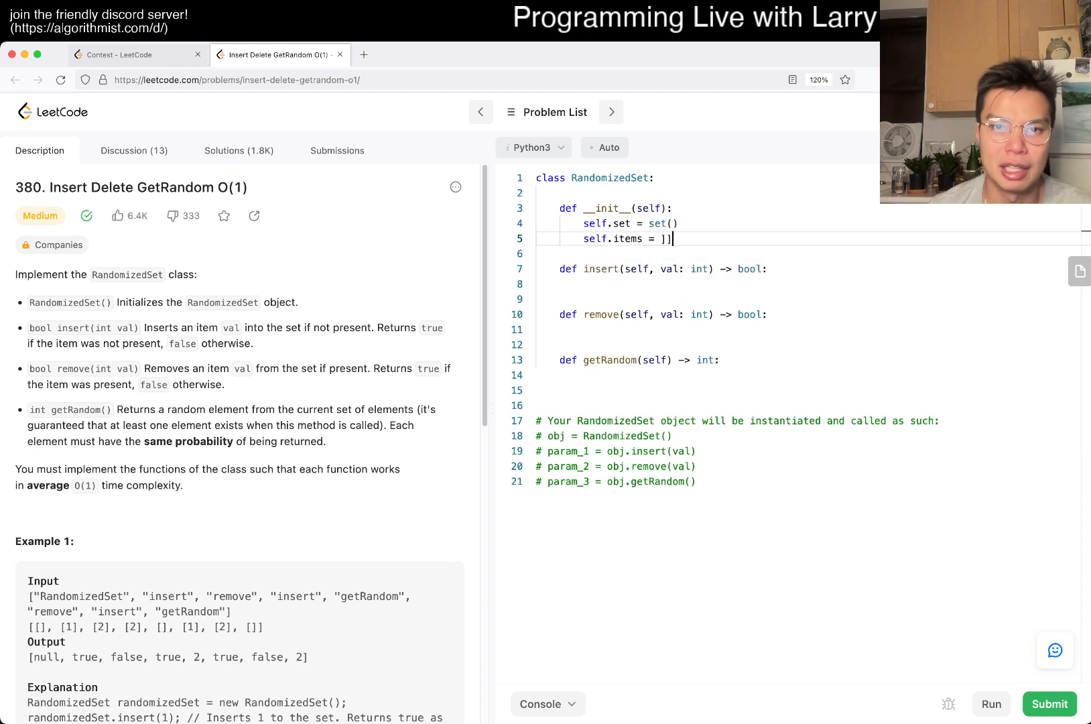
# Write insert adding val to the set and items list, and remove's membership check returning False
pyautogui.write('self.')
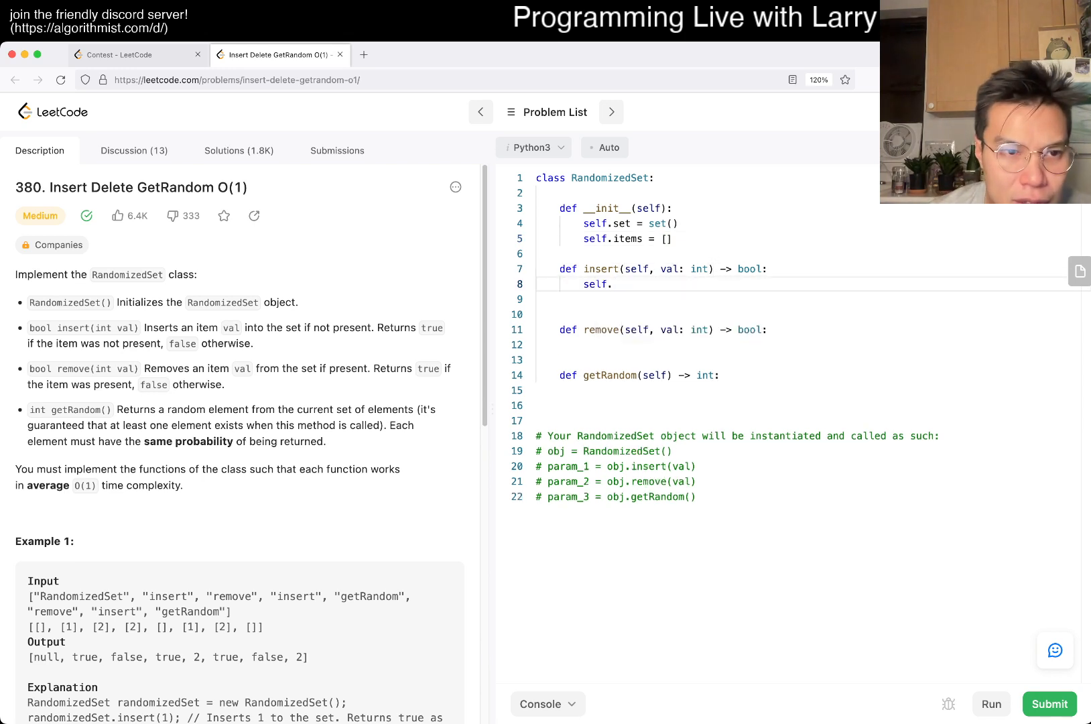
pyautogui.press('Backspace')
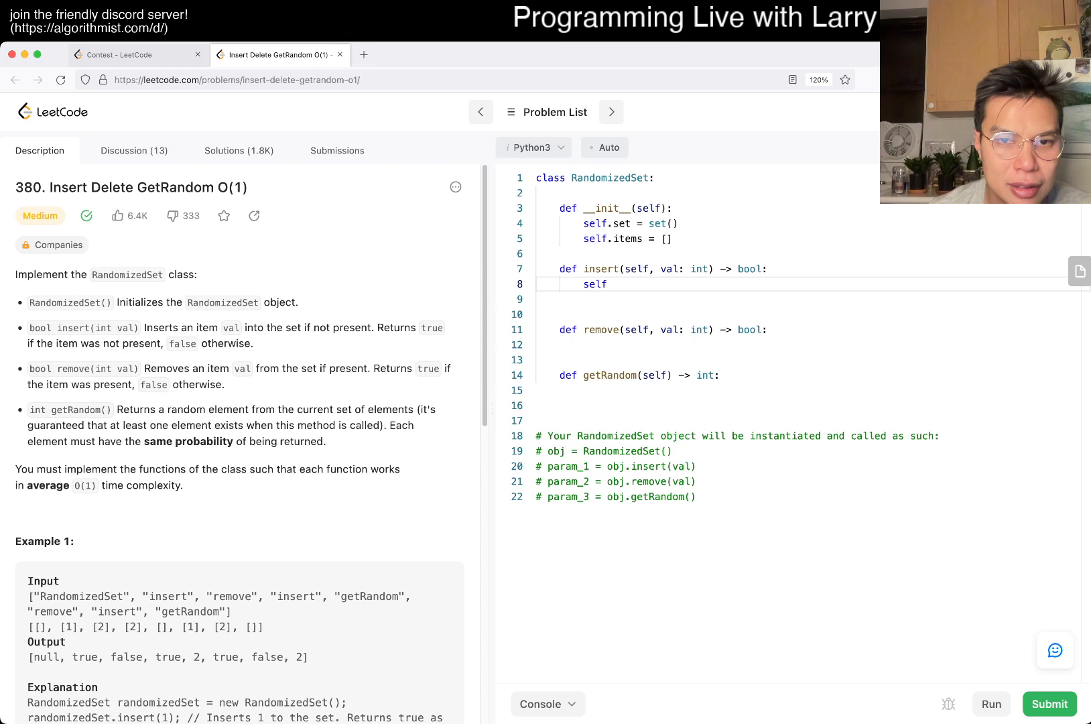
pyautogui.press('Backspace')
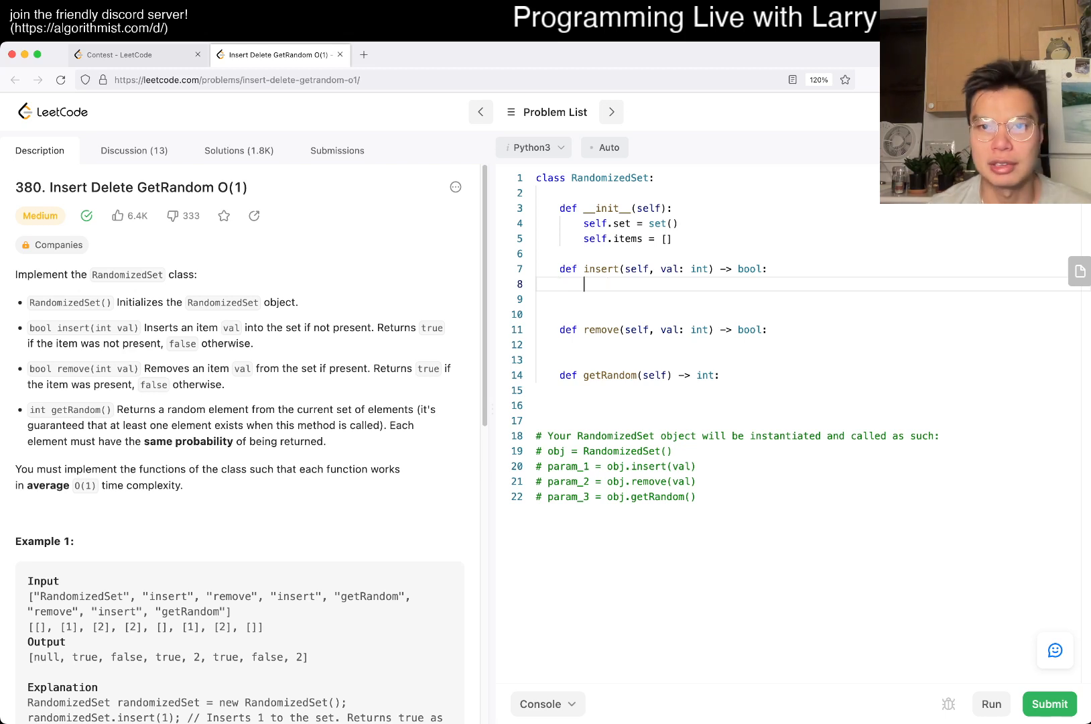
pyautogui.write('if val in self.set:')
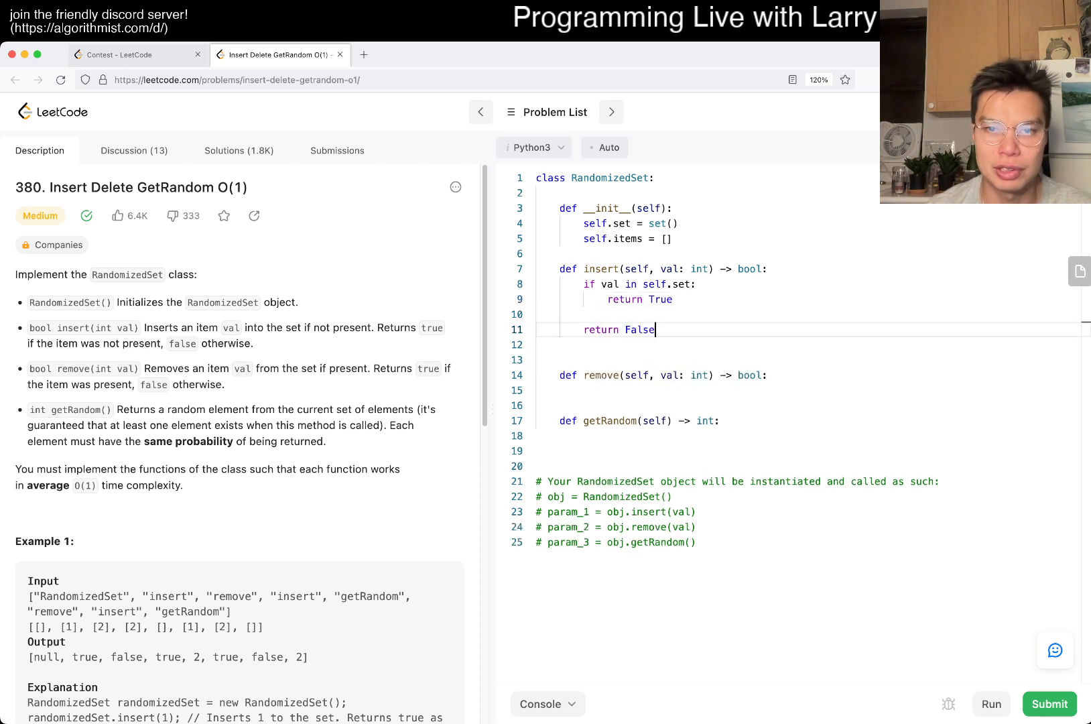
pyautogui.write('self.set.add(val')
pyautogui.click(809, 344)
pyautogui.write('self.items')
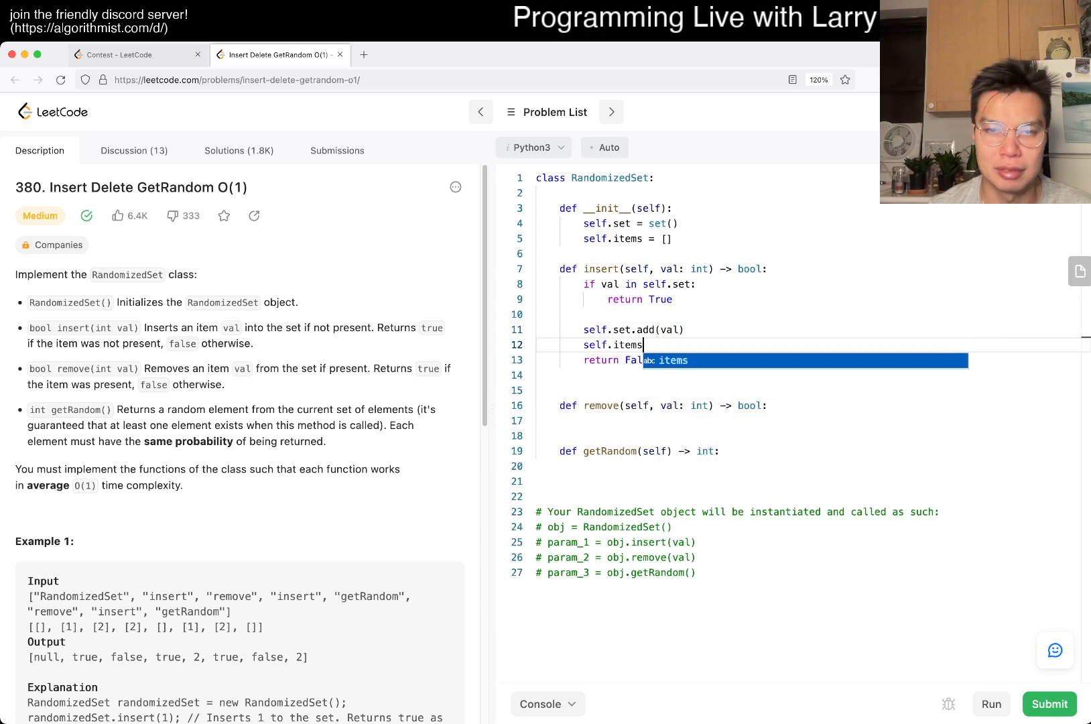
pyautogui.write('.append(val)')
pyautogui.click(813, 420)
pyautogui.write('if val')
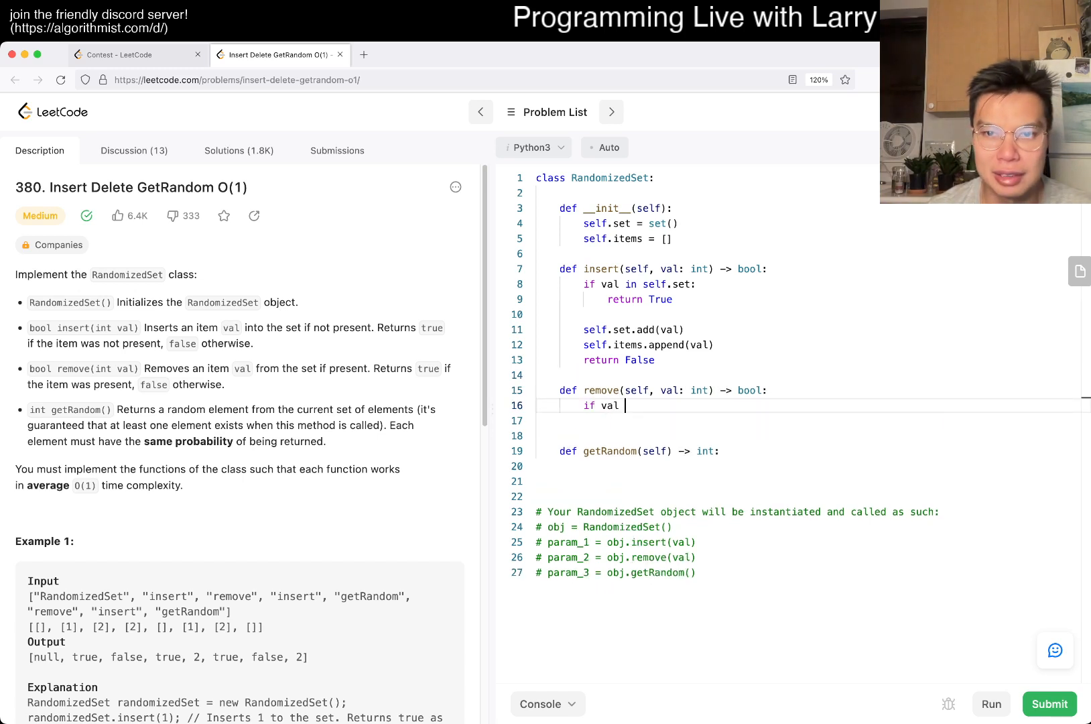
pyautogui.write('in self.set:')
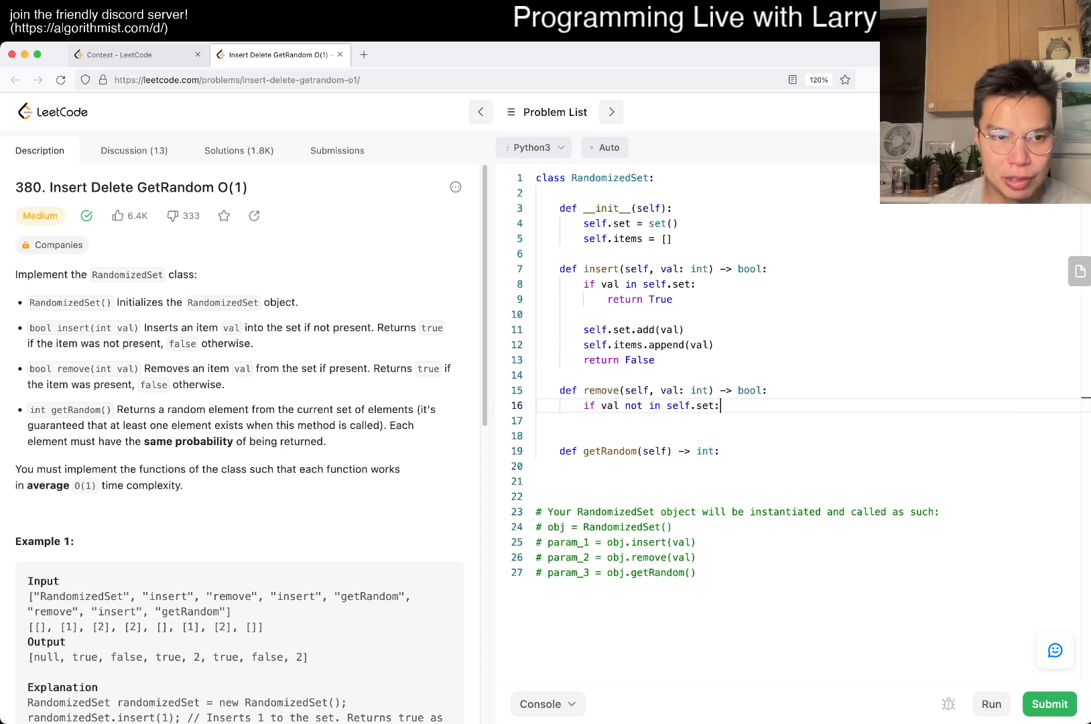
pyautogui.write('return Fal')
pyautogui.write('self.')
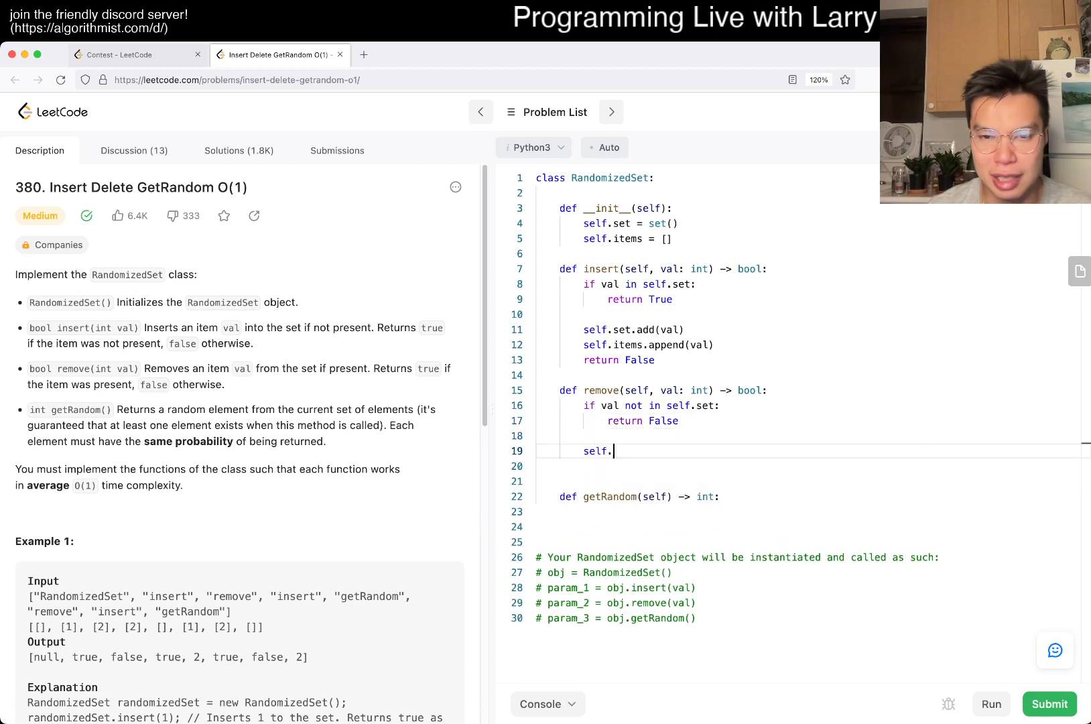
# Replace the set with a dict, storing each inserted value's index as len(self.items)
pyautogui.write('set.remove()')
pyautogui.click(813, 329)
pyautogui.write('[')
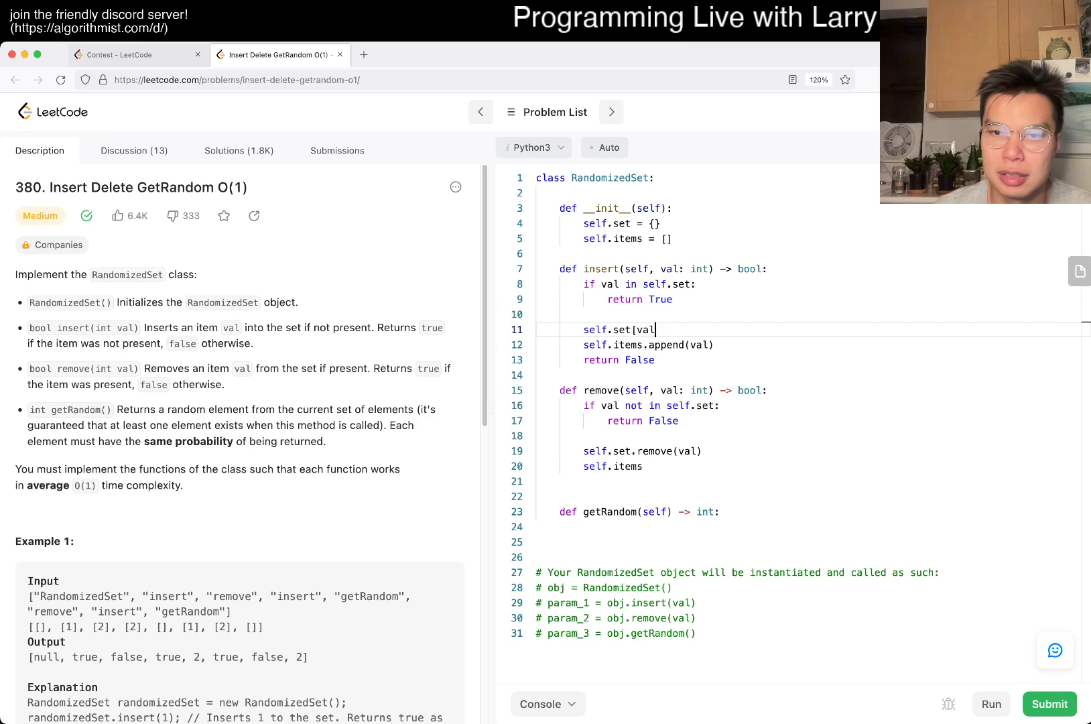
pyautogui.write('] =')
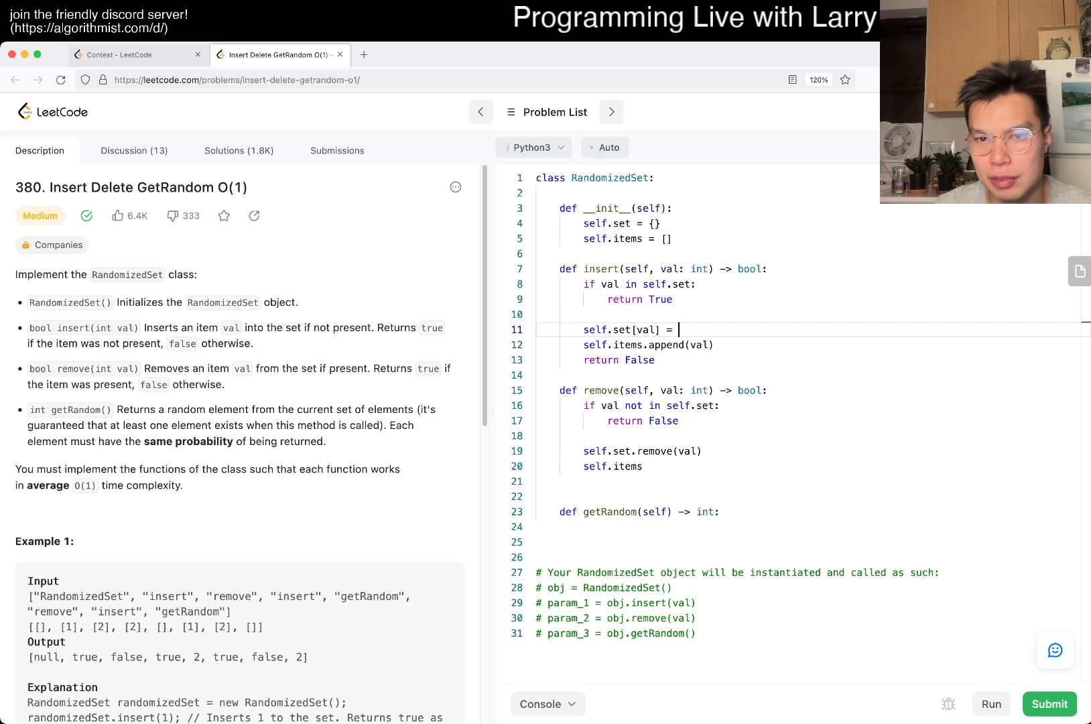
pyautogui.write('len(self.items)')
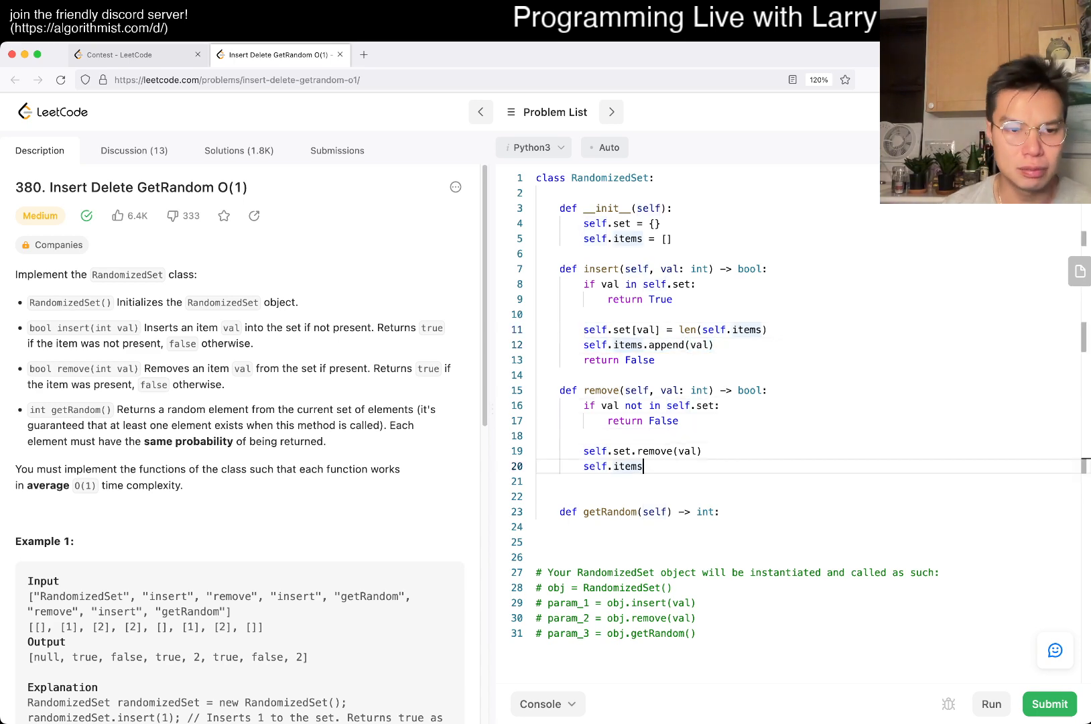
pyautogui.scroll(-3)
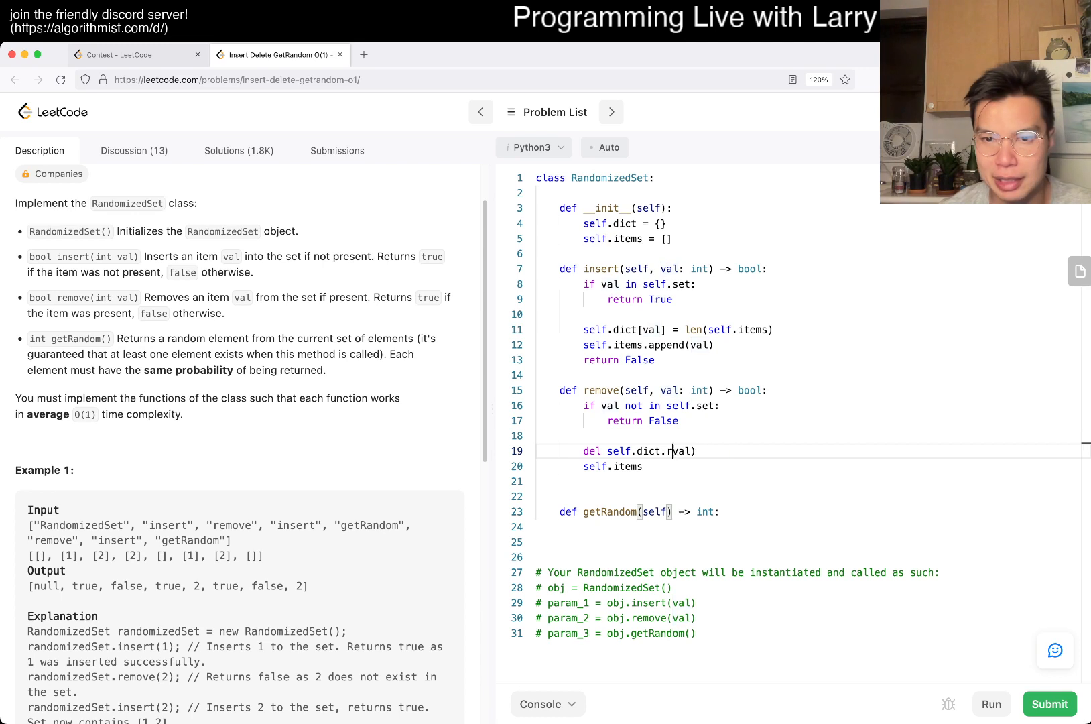
# In remove, look up the value's index in self.dict and delete its dict entry
pyautogui.write('[val]')
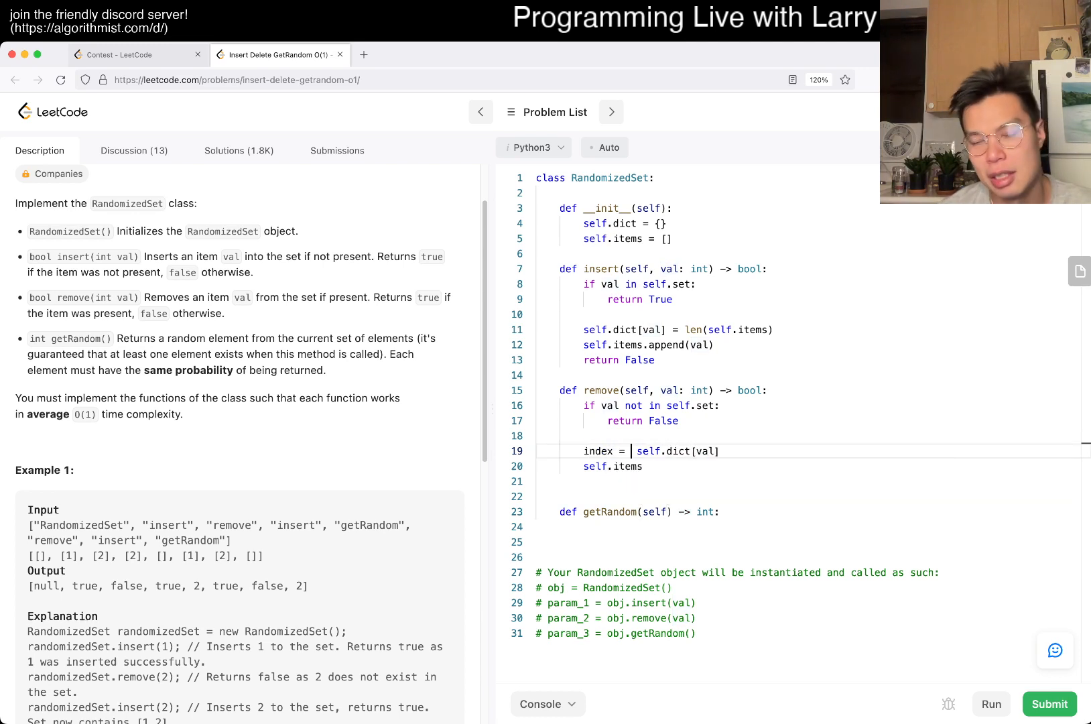
pyautogui.write('del self.dict[val')
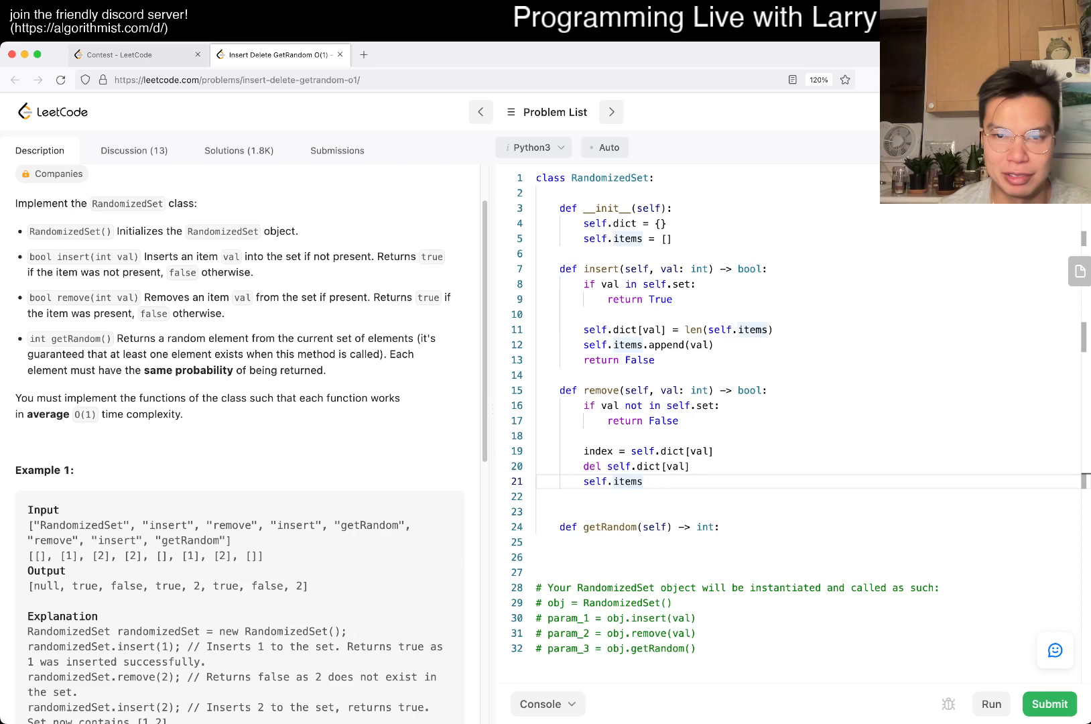
pyautogui.write('.delete')
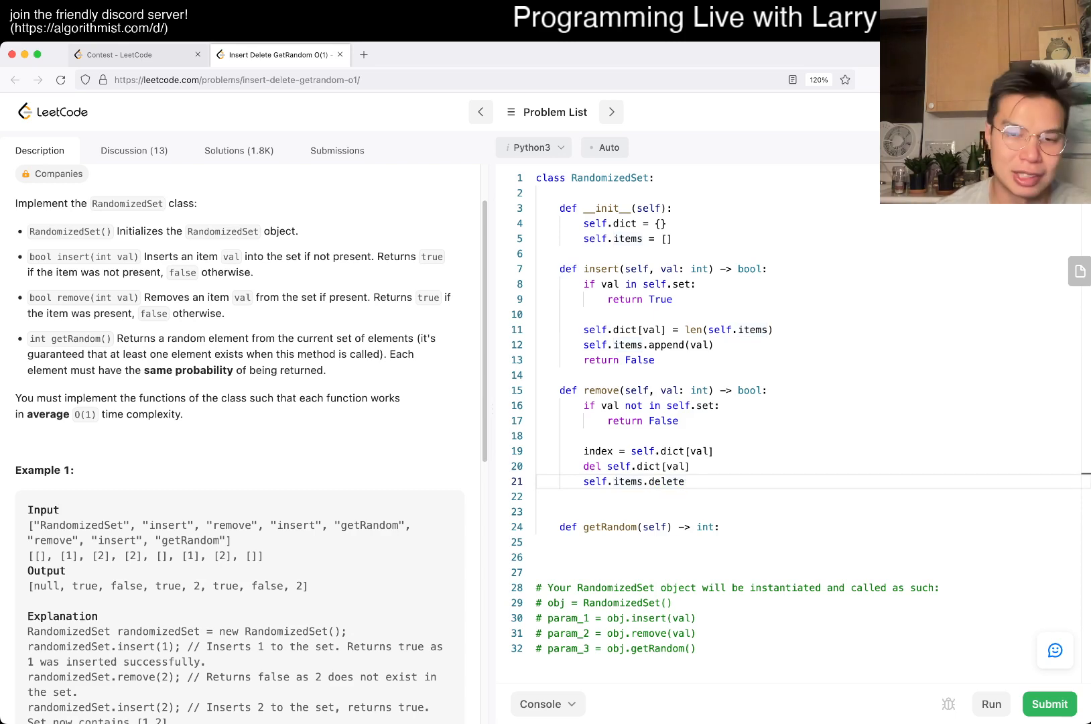
pyautogui.write('[index]')
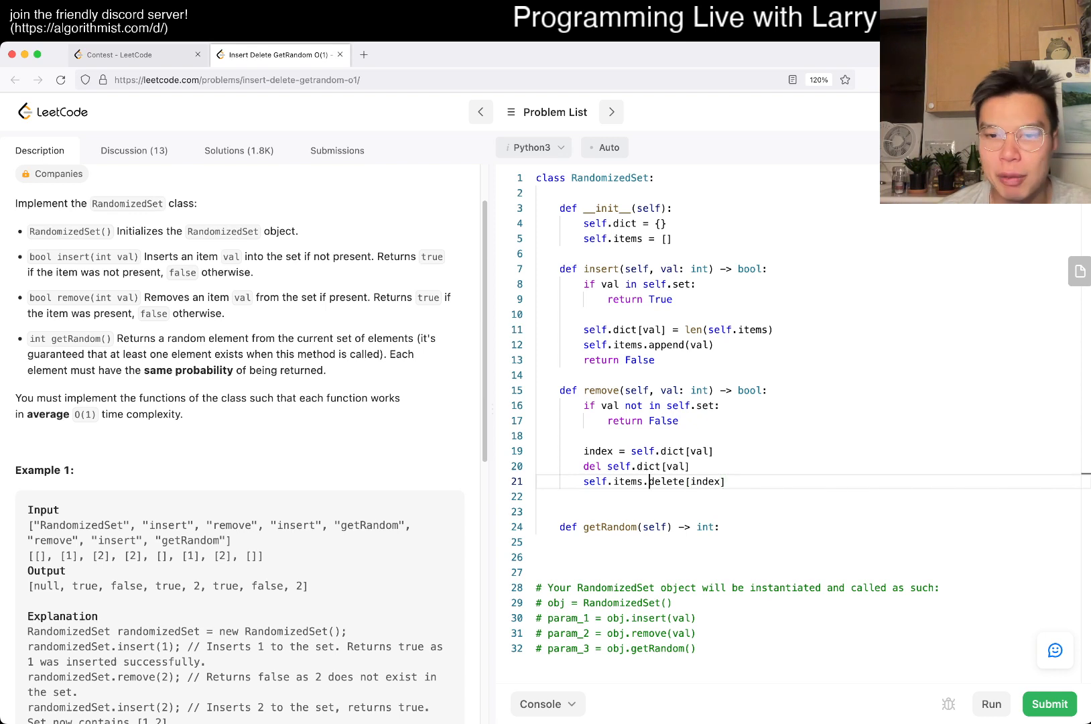
pyautogui.press('Backspace')
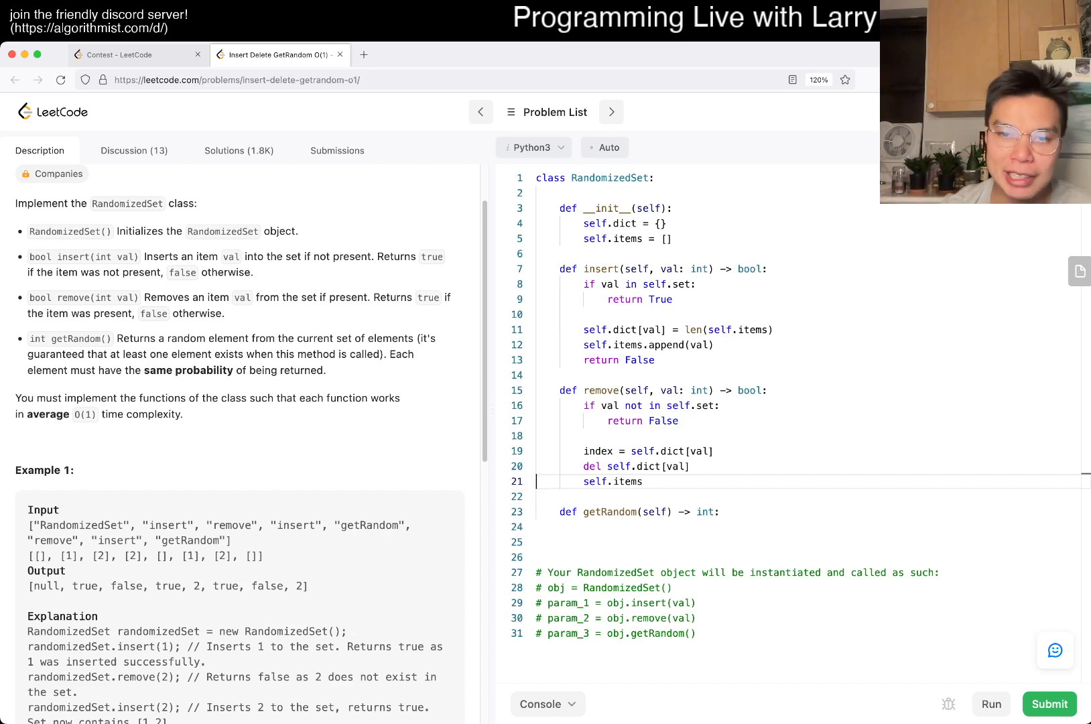
# Overwrite self.items[index] with self.items[count - 1] and pop the last item
pyautogui.write('[in')
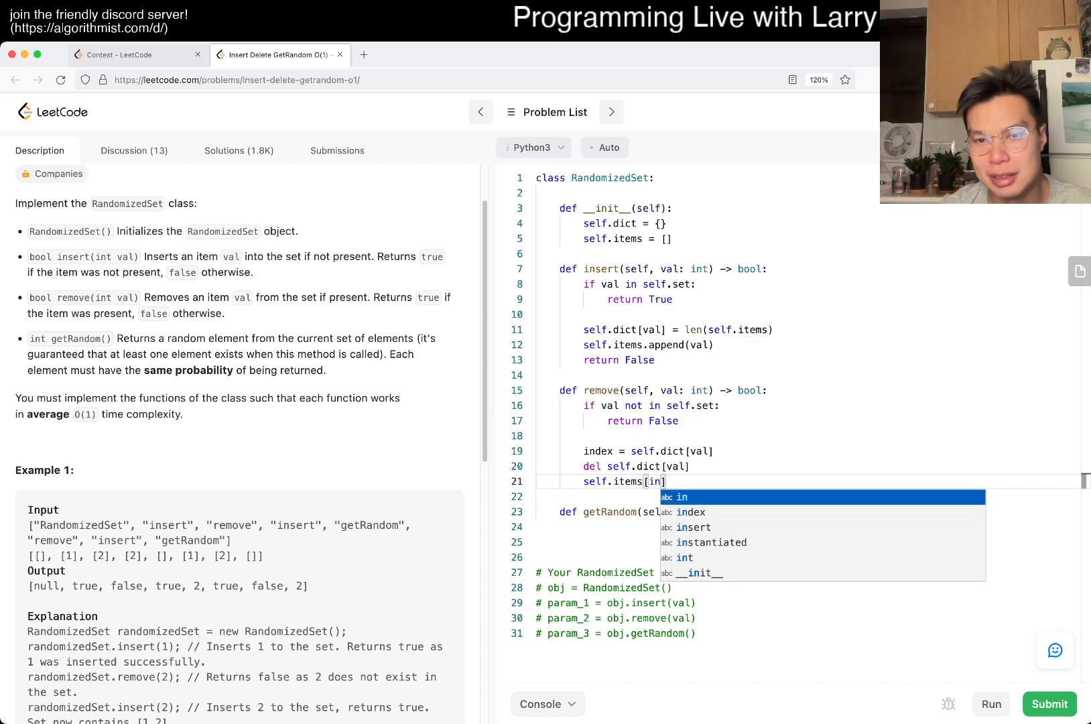
pyautogui.write('dex')
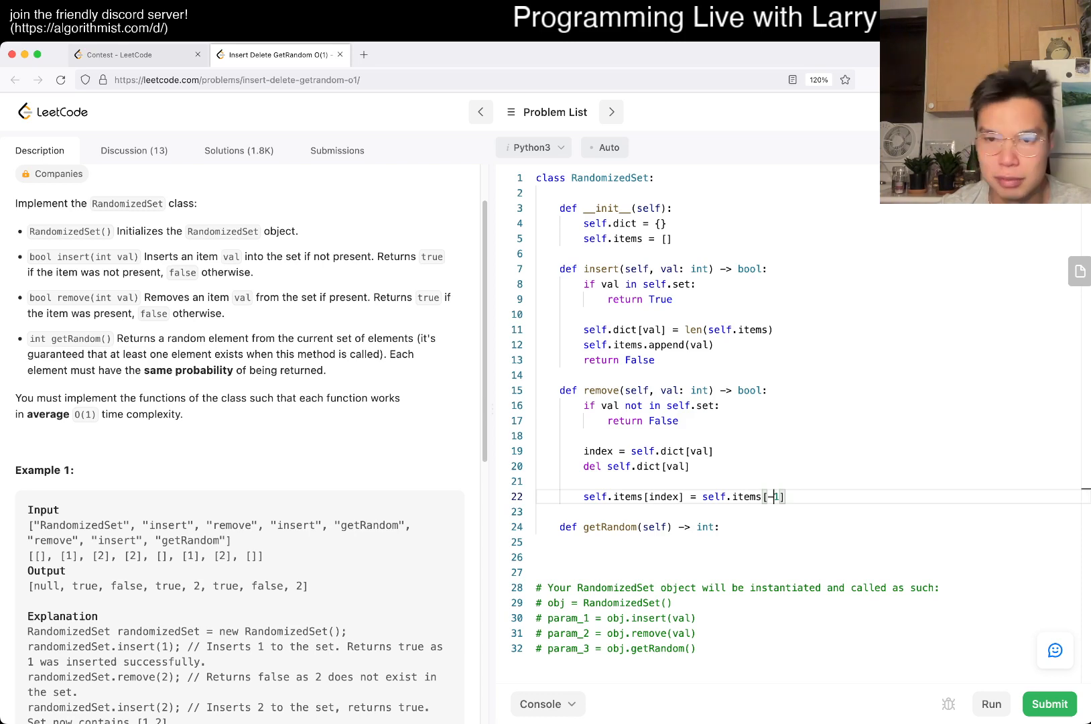
pyautogui.write('l')
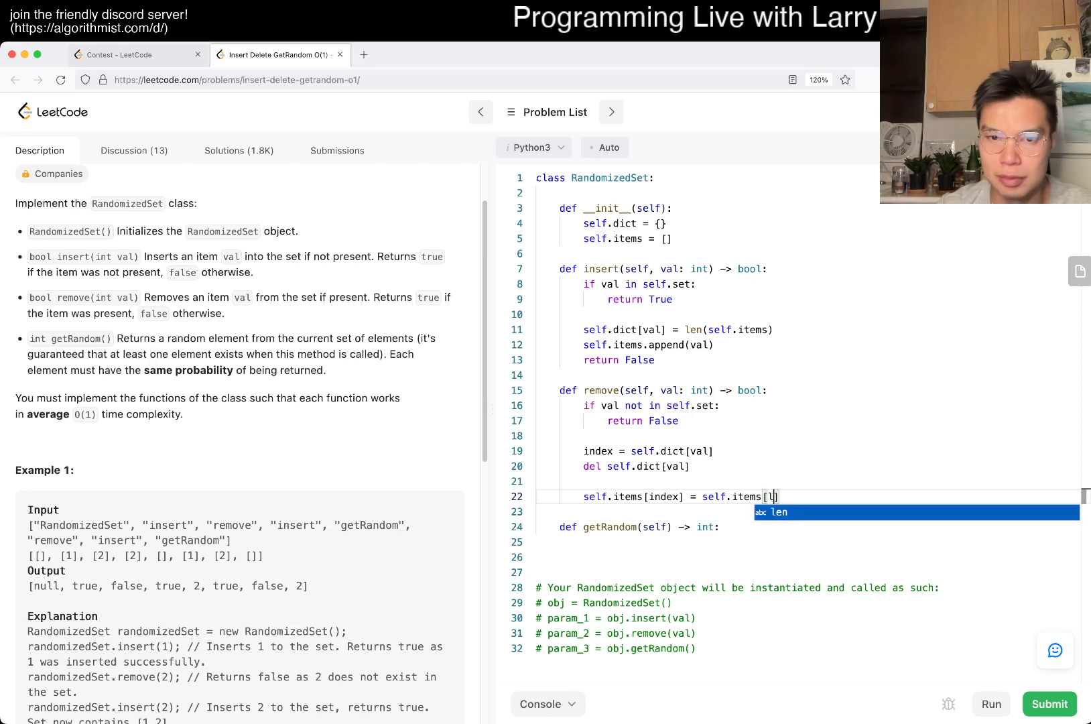
pyautogui.write('count = len(self.item')
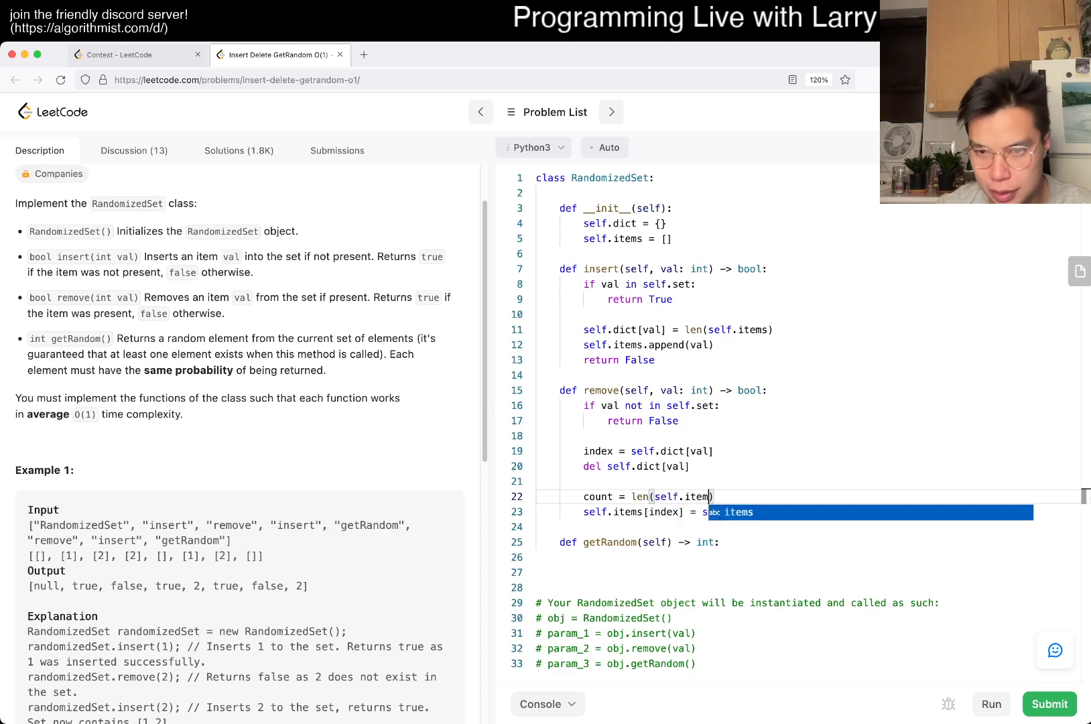
pyautogui.write('self.items[')
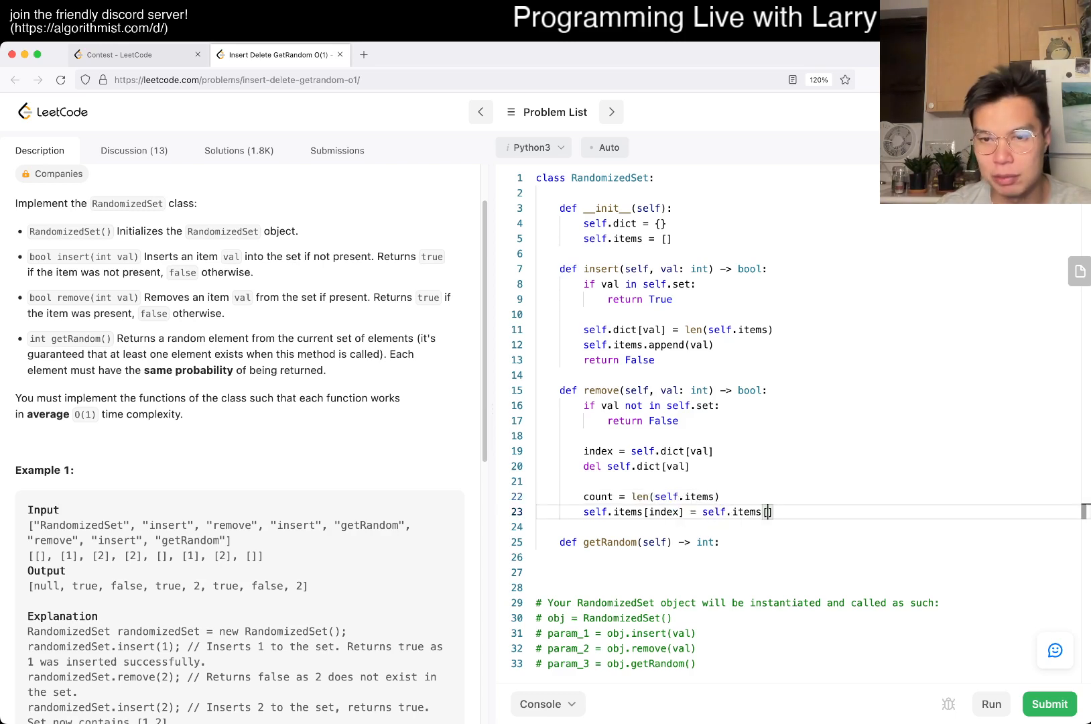
pyautogui.write('count - 1]')
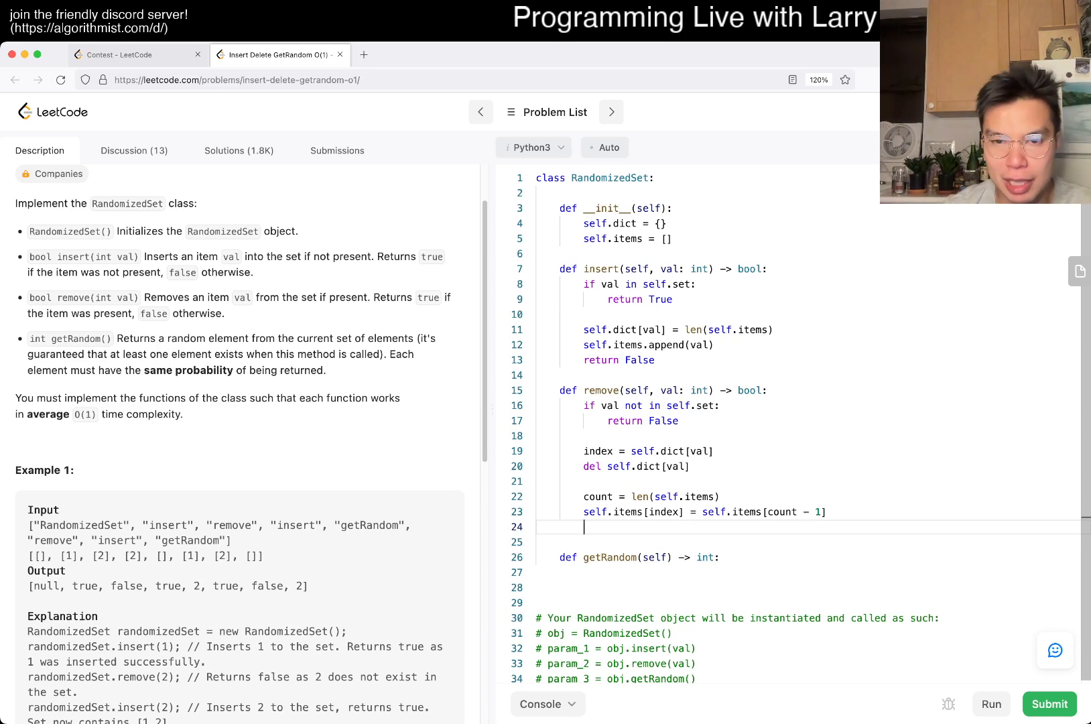
pyautogui.write('self.items.pop()')
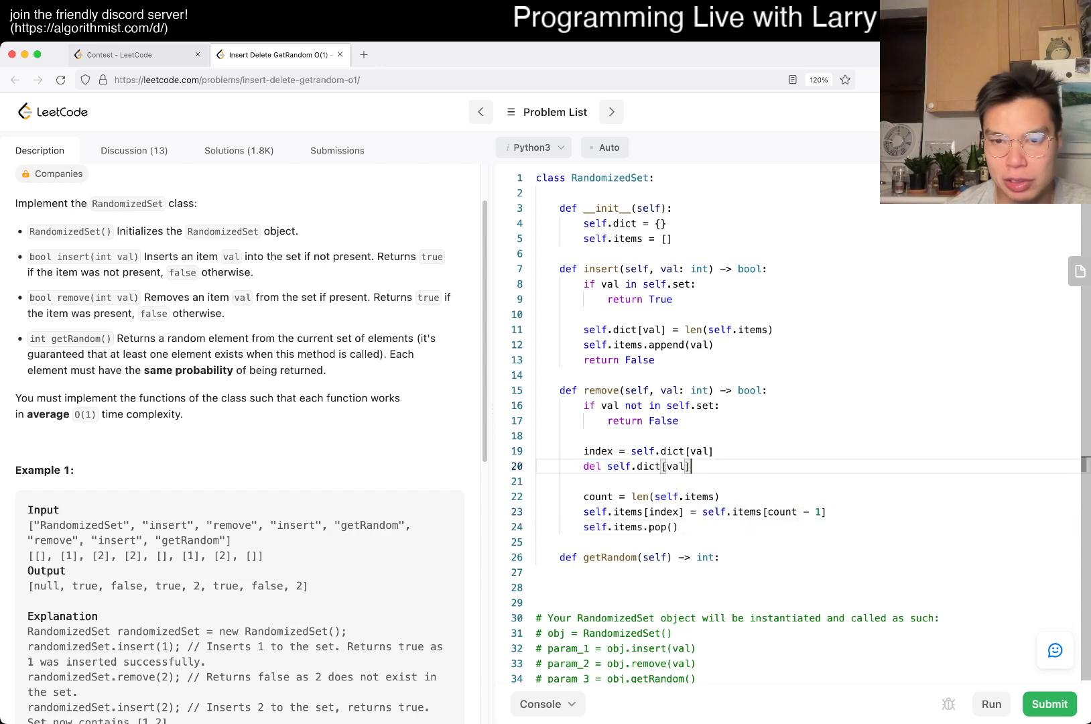
# Set self.dict[self.items[index]] = index for the moved value and return True
pyautogui.press('enter')
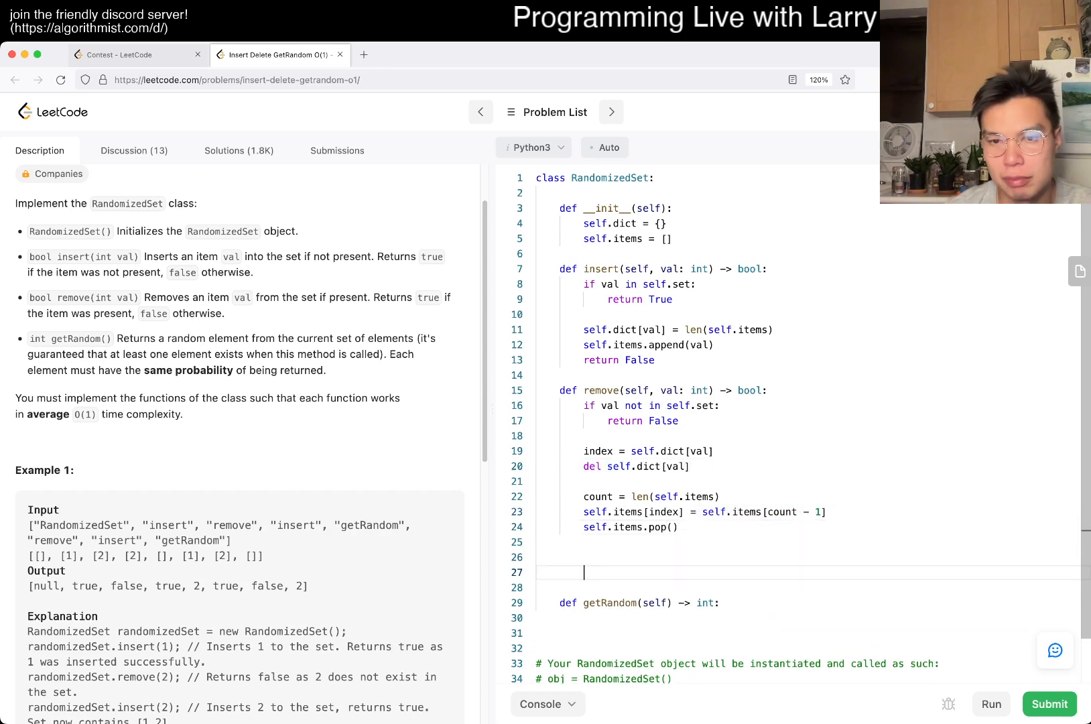
pyautogui.write('self.dict[')
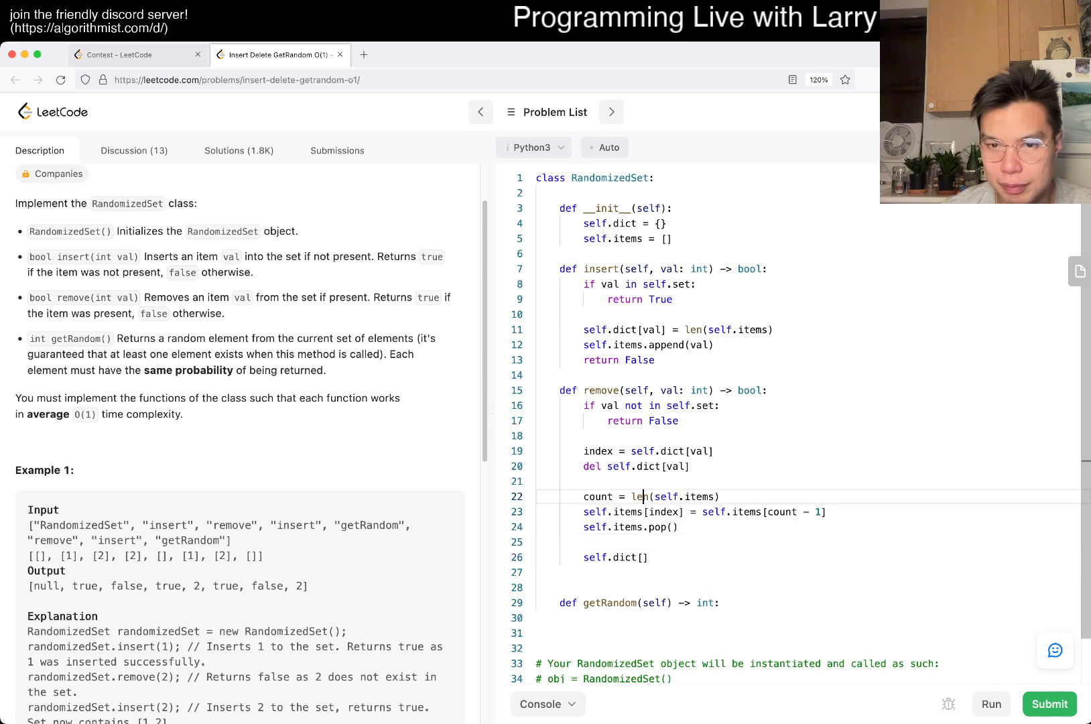
pyautogui.doubleClick(634, 512)
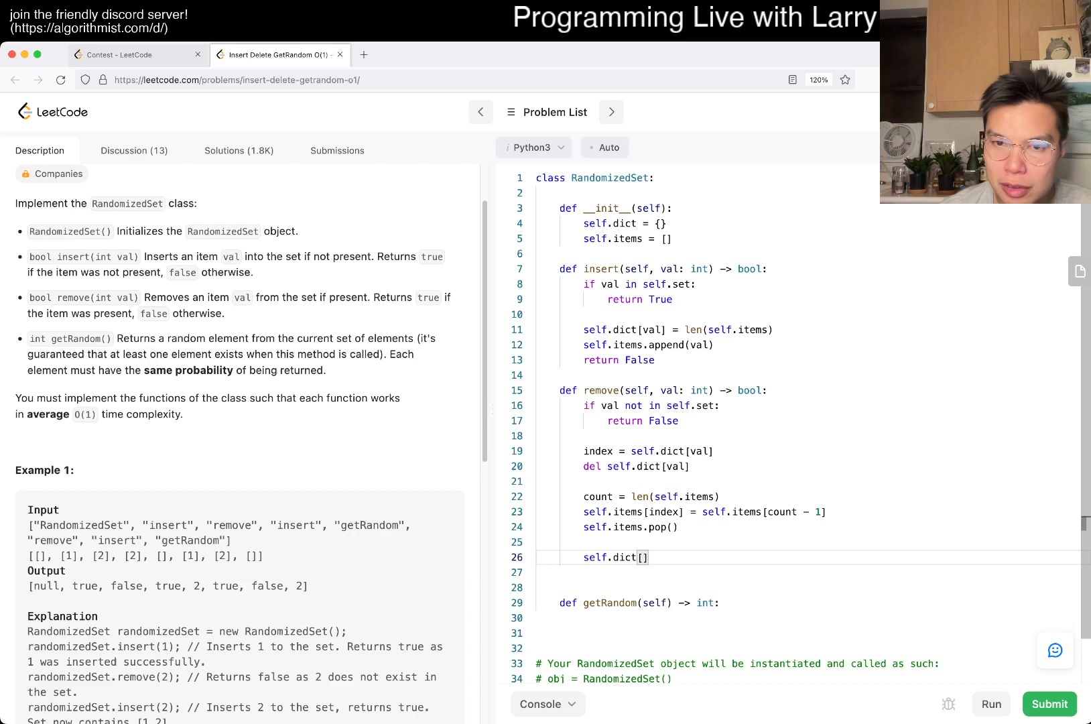
pyautogui.write('self.items[index]')
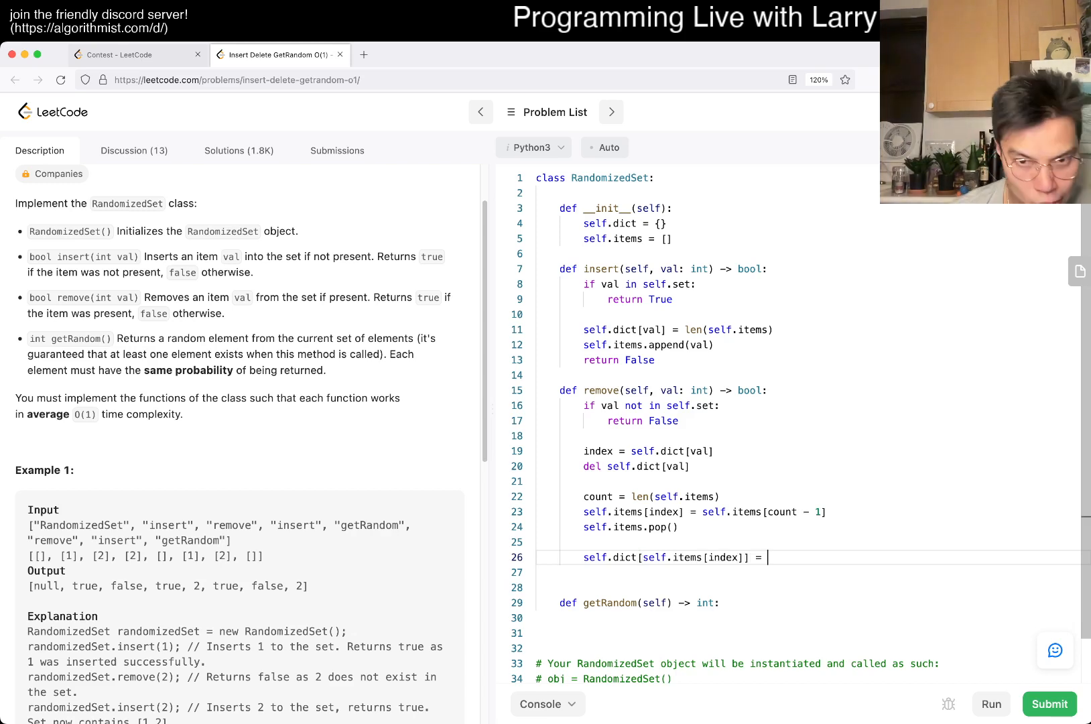
pyautogui.write('index')
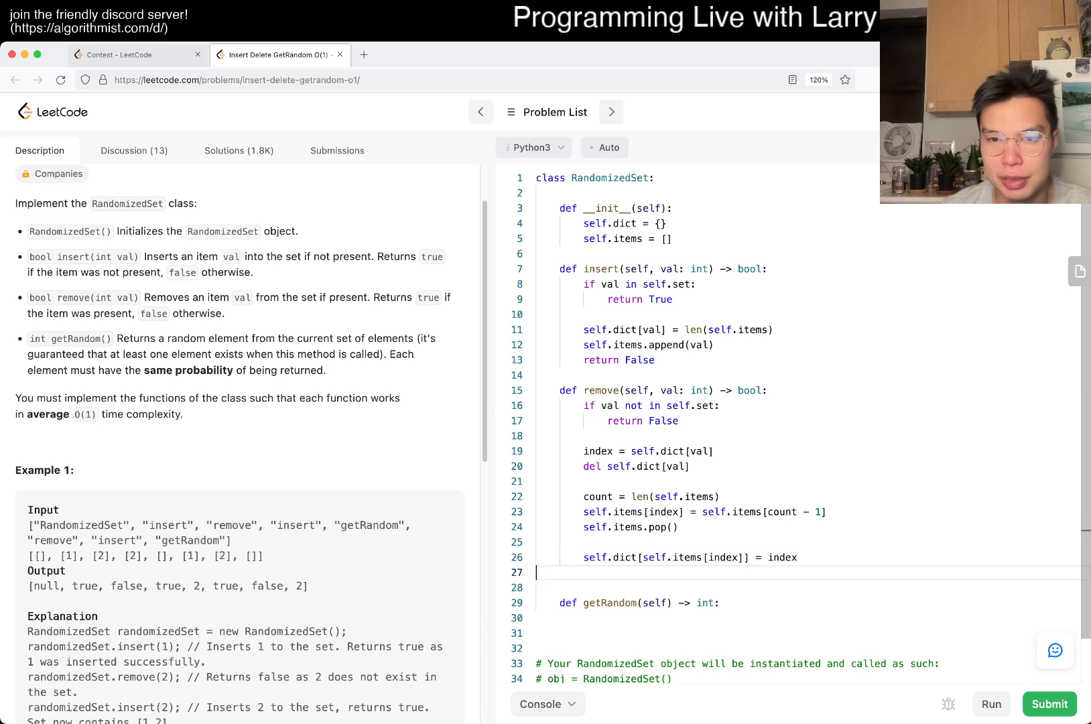
pyautogui.doubleClick(597, 451)
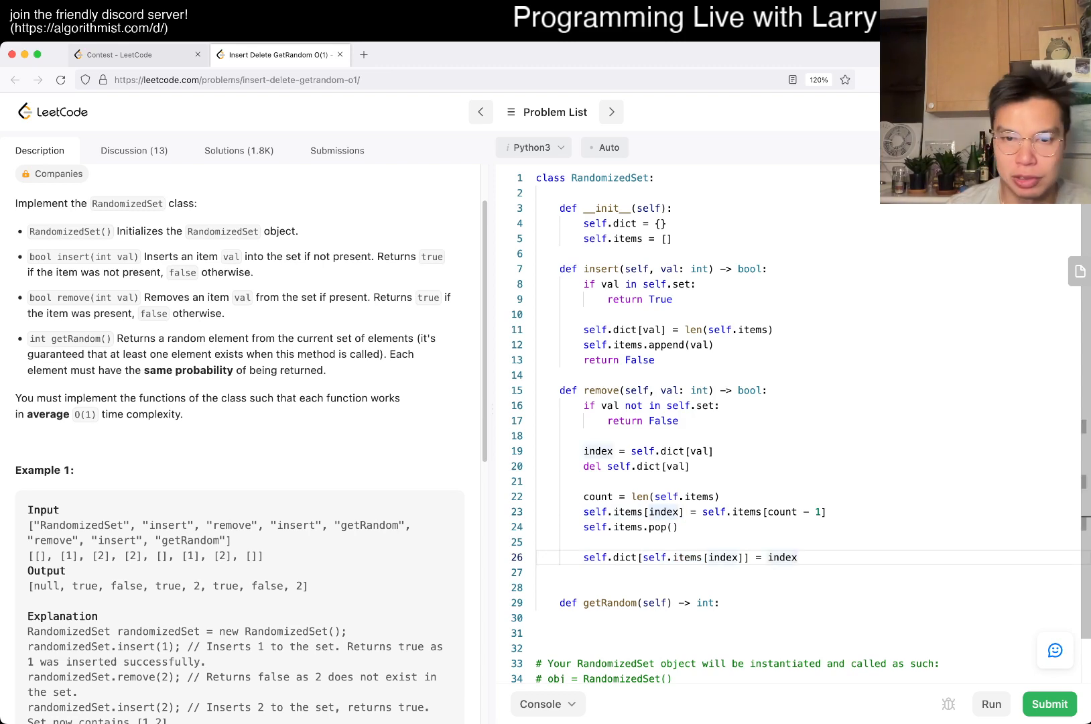
pyautogui.write('return True')
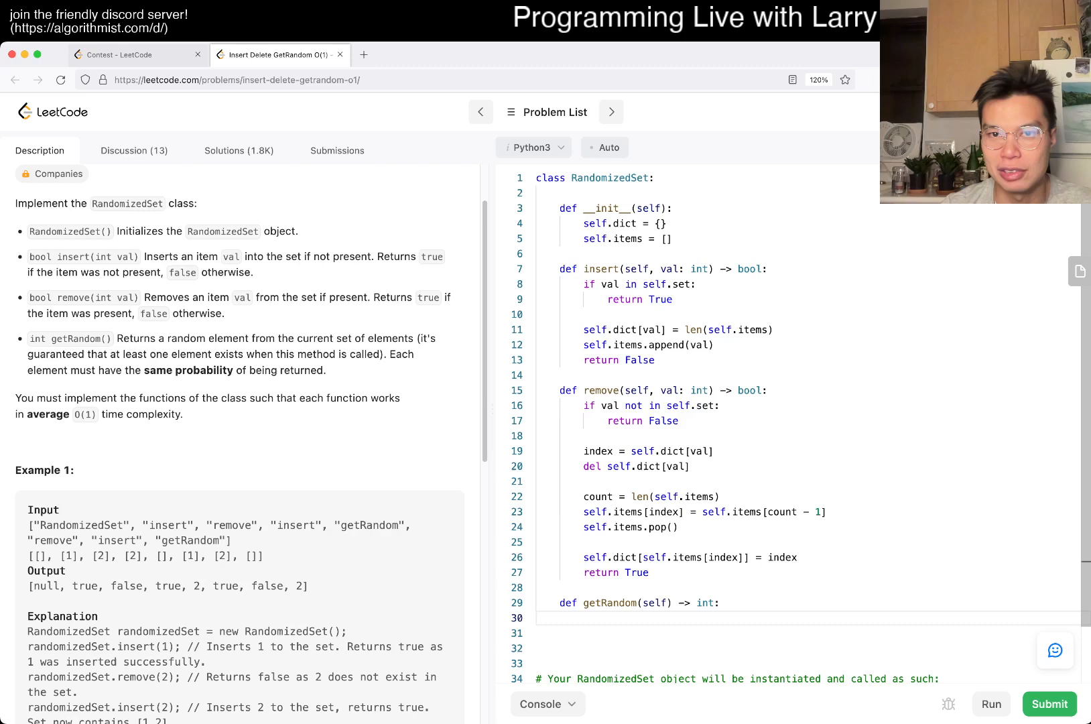
# Write getRandom returning self.items at random.randint(0, N - 1), then run the sample test
pyautogui.write('N = len(self.ti')
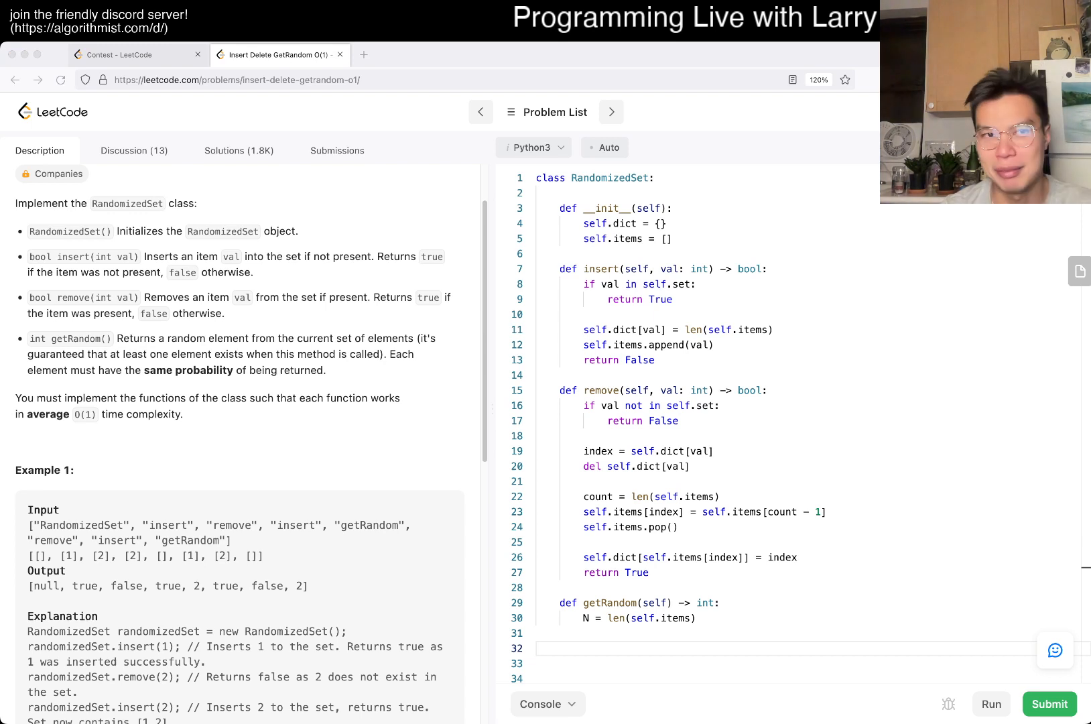
pyautogui.click(585, 648)
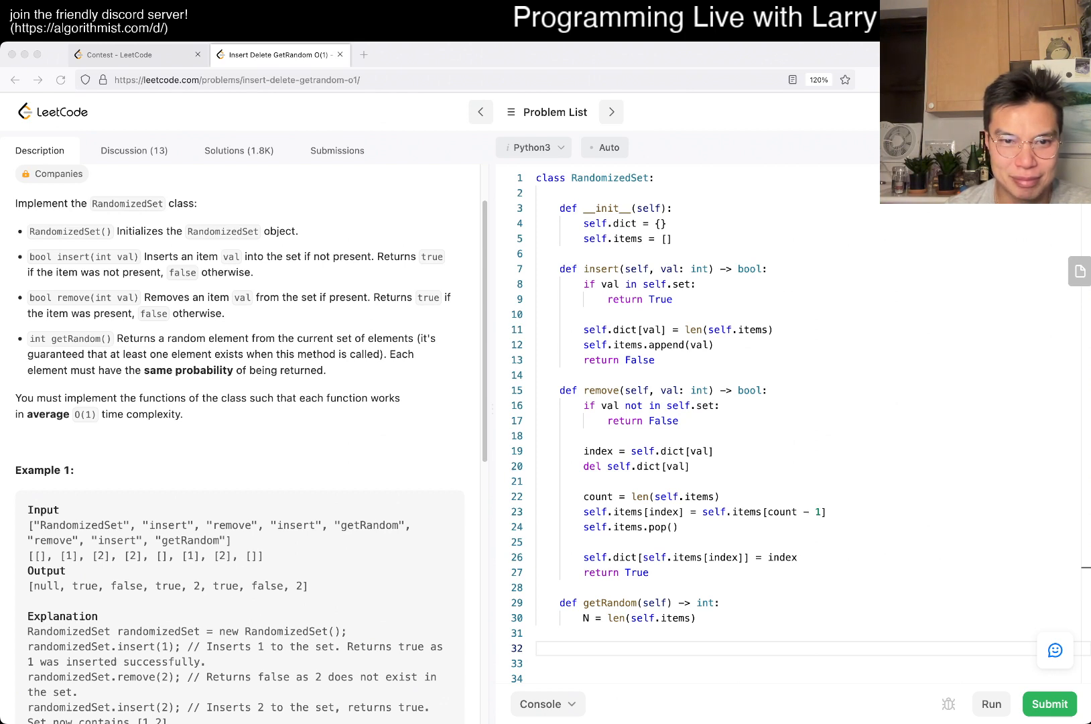
pyautogui.write('ran')
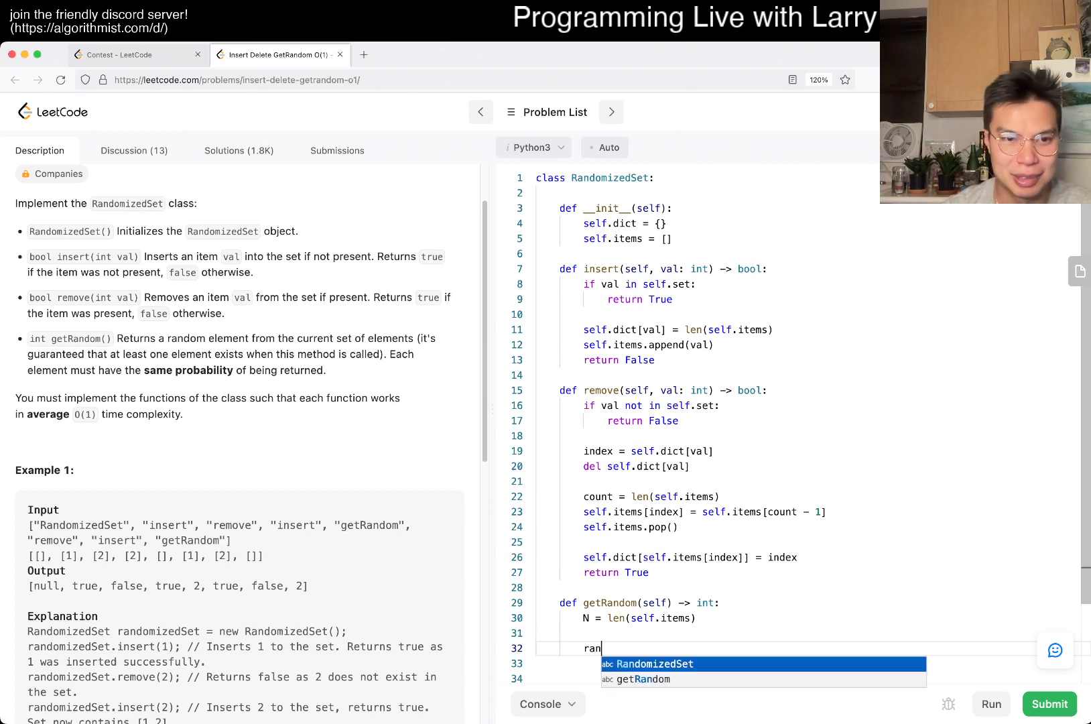
pyautogui.write('dom.randint(')
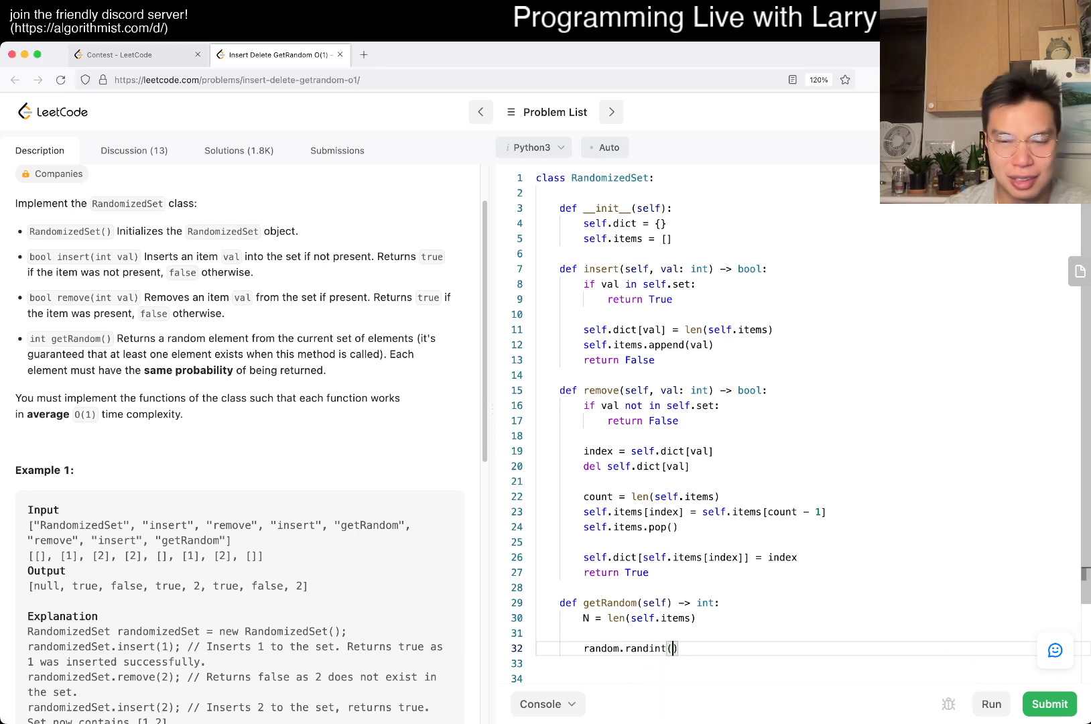
pyautogui.write('0, N')
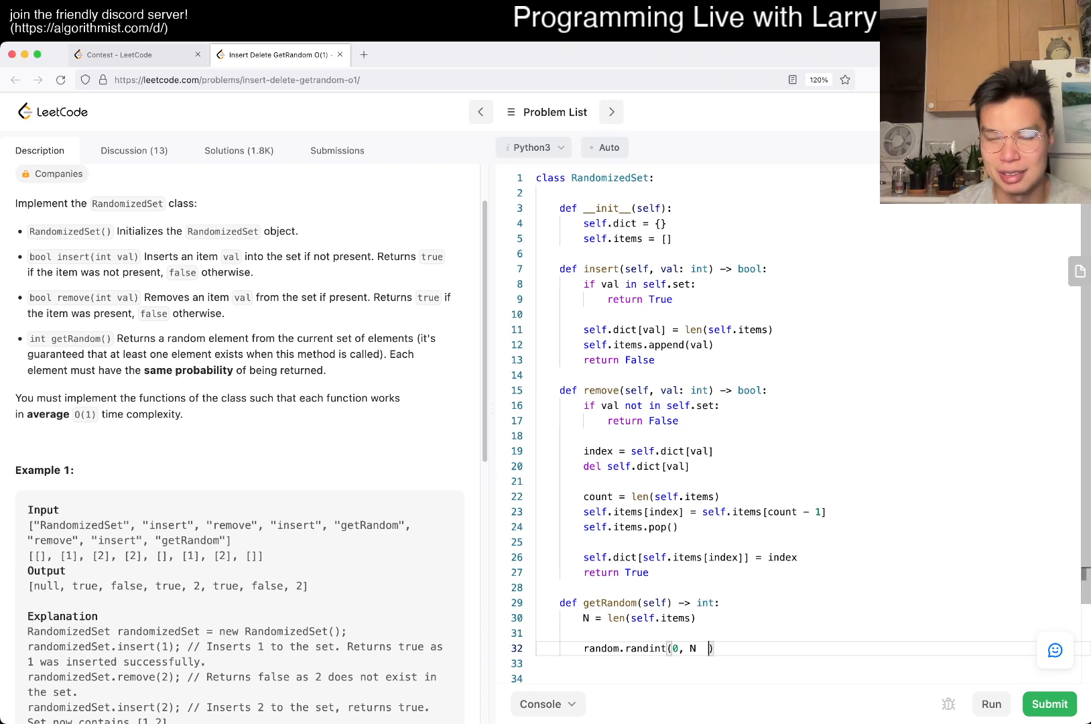
pyautogui.write('- 1')
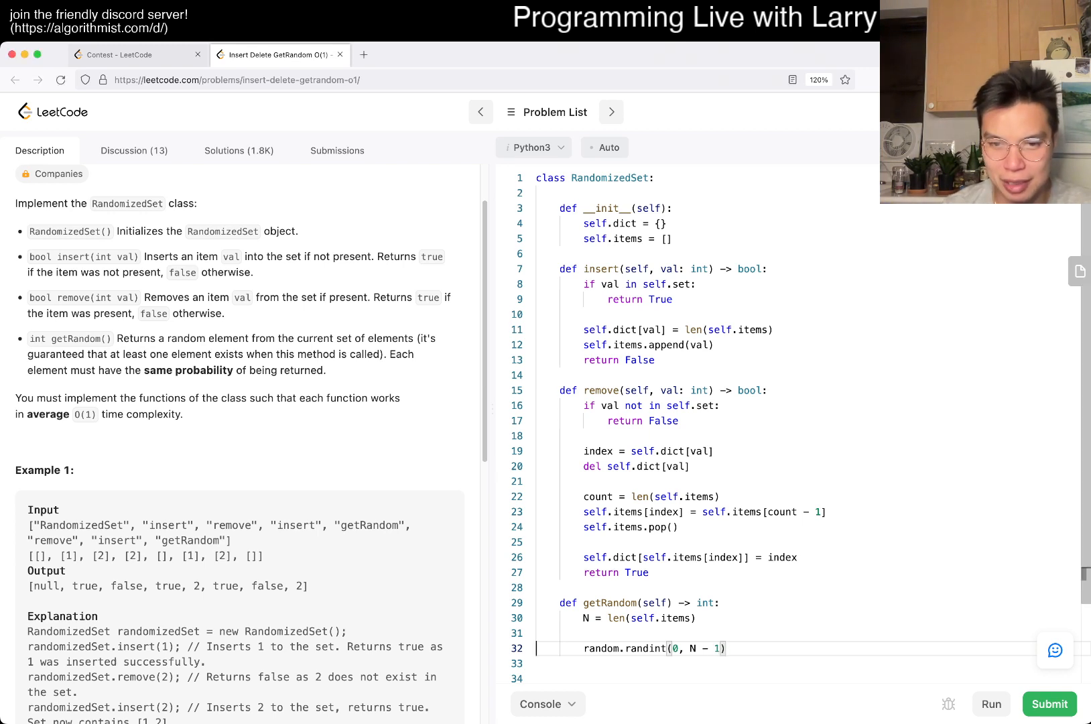
pyautogui.write('r =')
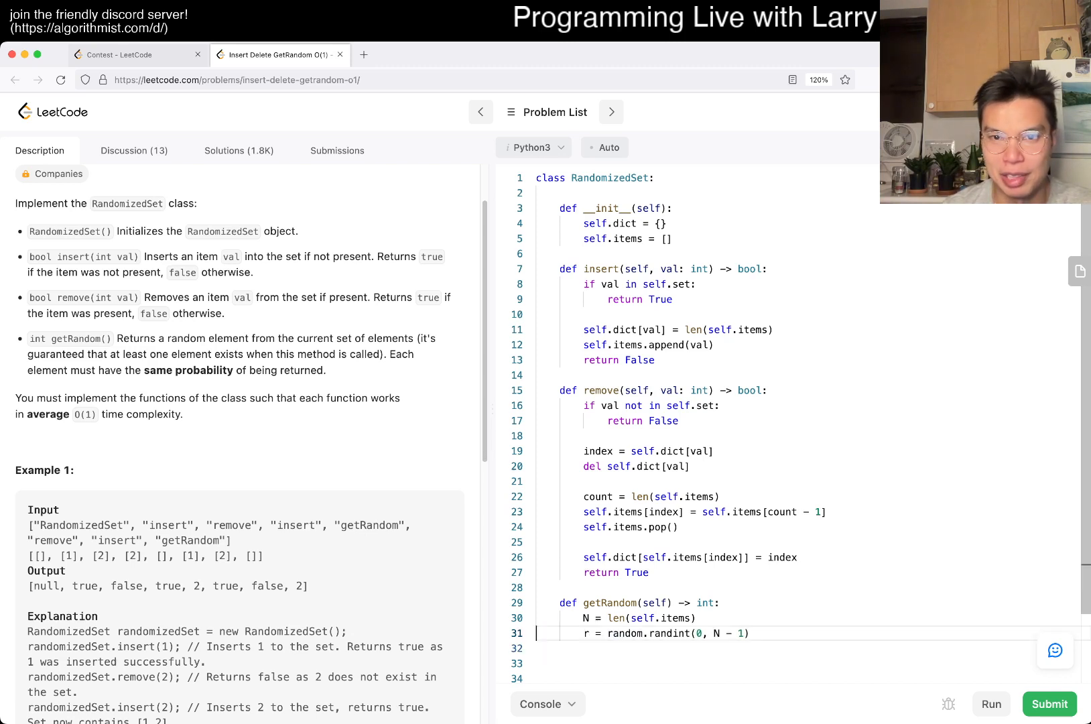
pyautogui.write('return self.items[r')
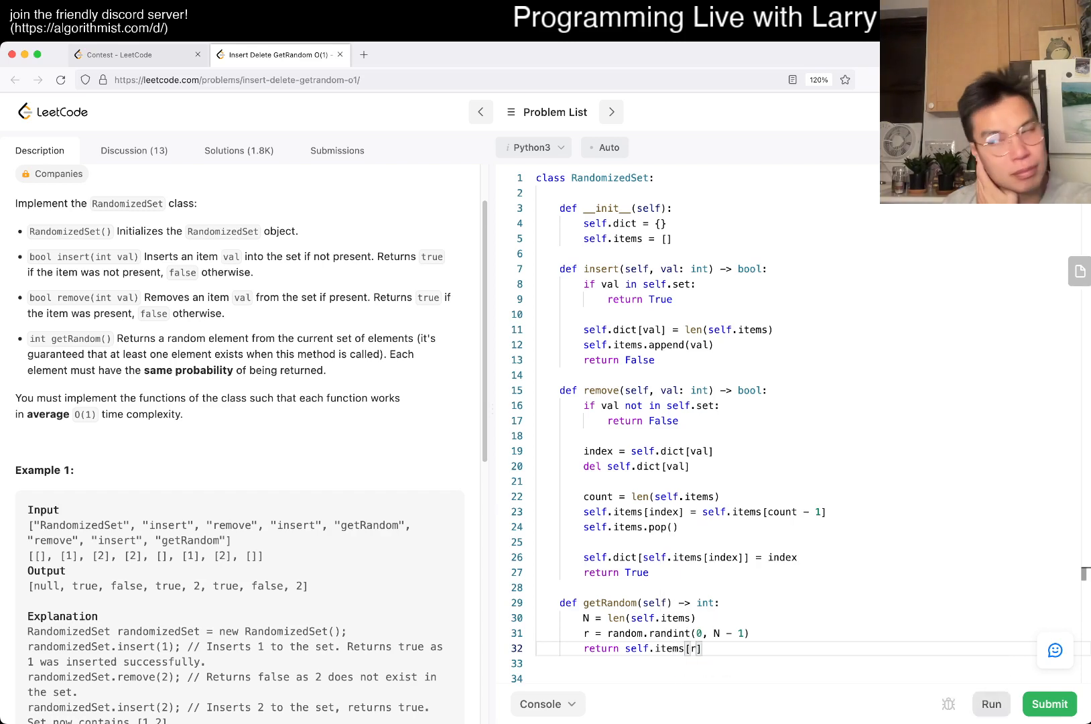
pyautogui.click(1048, 703)
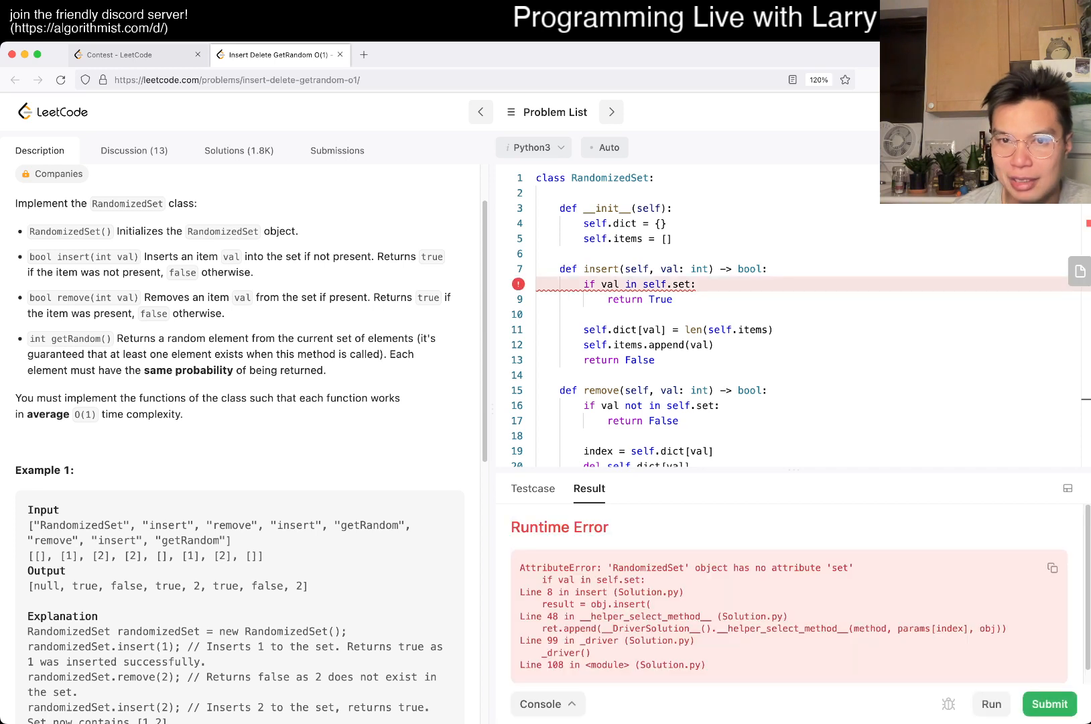
# Change the membership check from self.set to self.dict and scroll through the rerun results
pyautogui.doubleClick(680, 284)
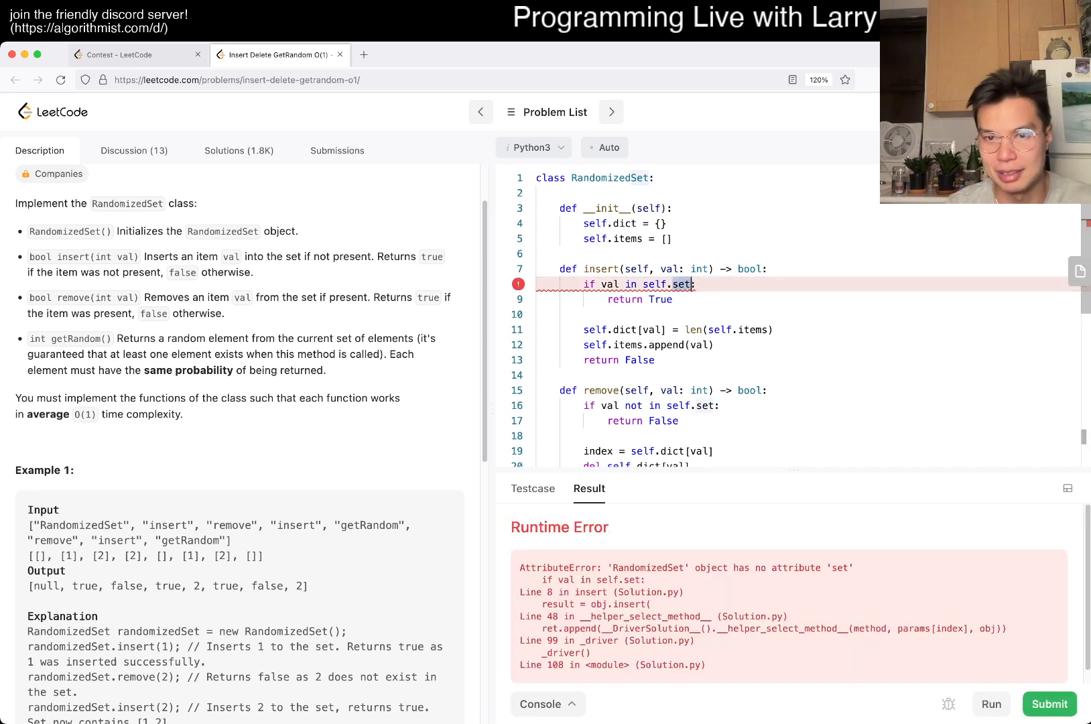
pyautogui.write('dict')
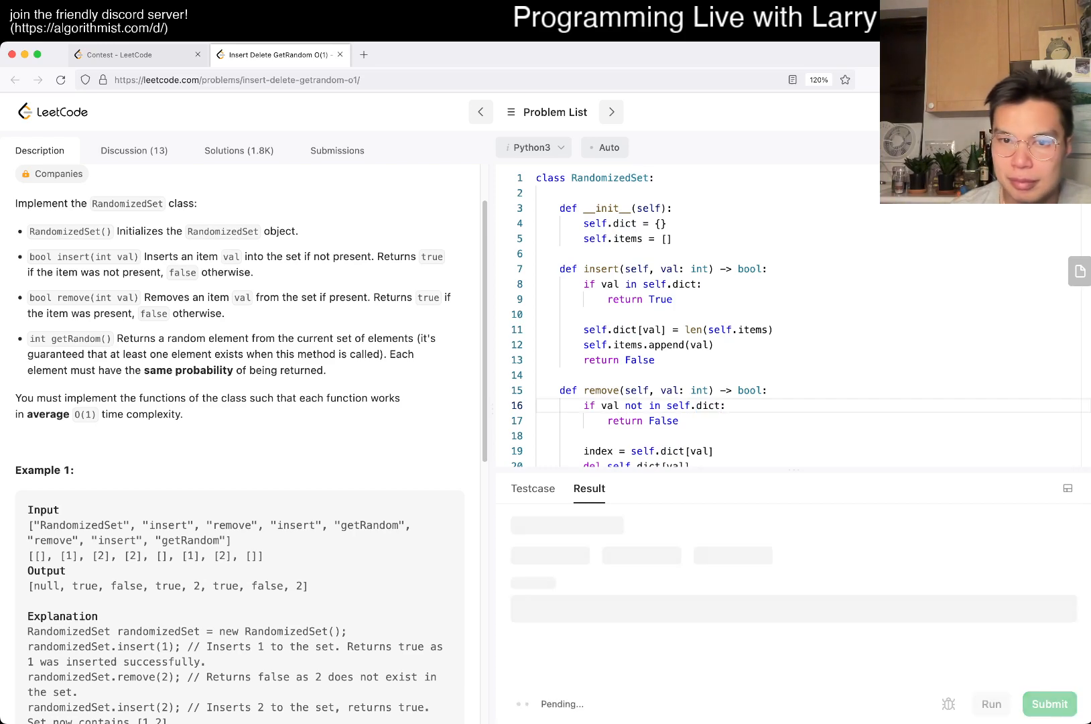
pyautogui.scroll(-3)
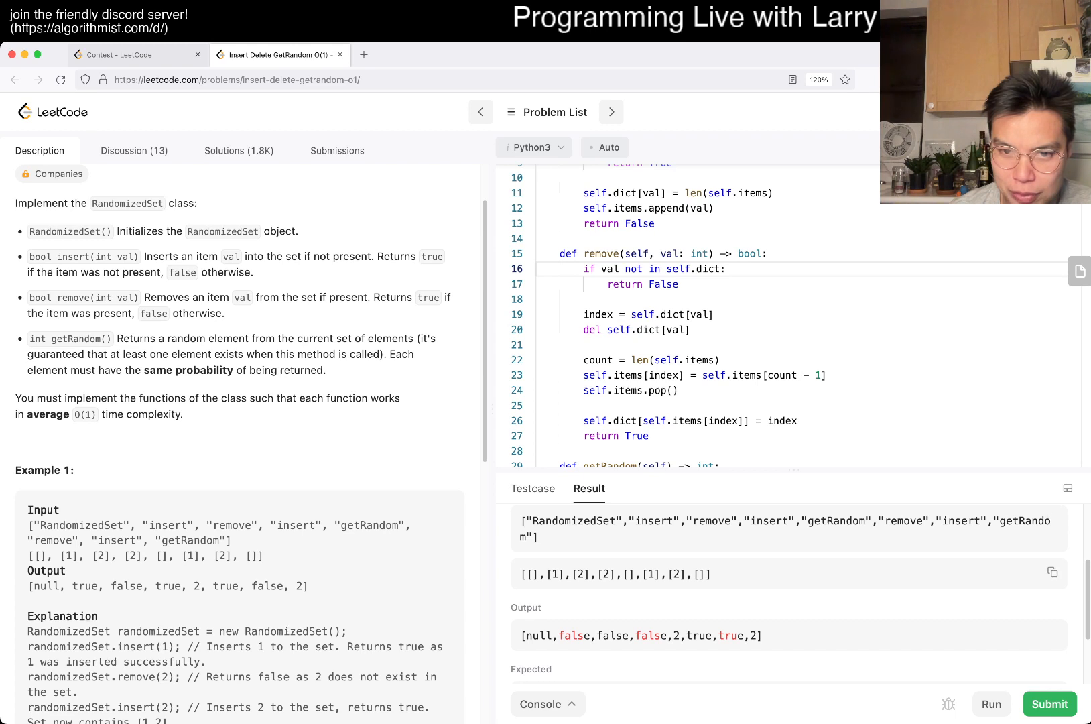
pyautogui.scroll(-3)
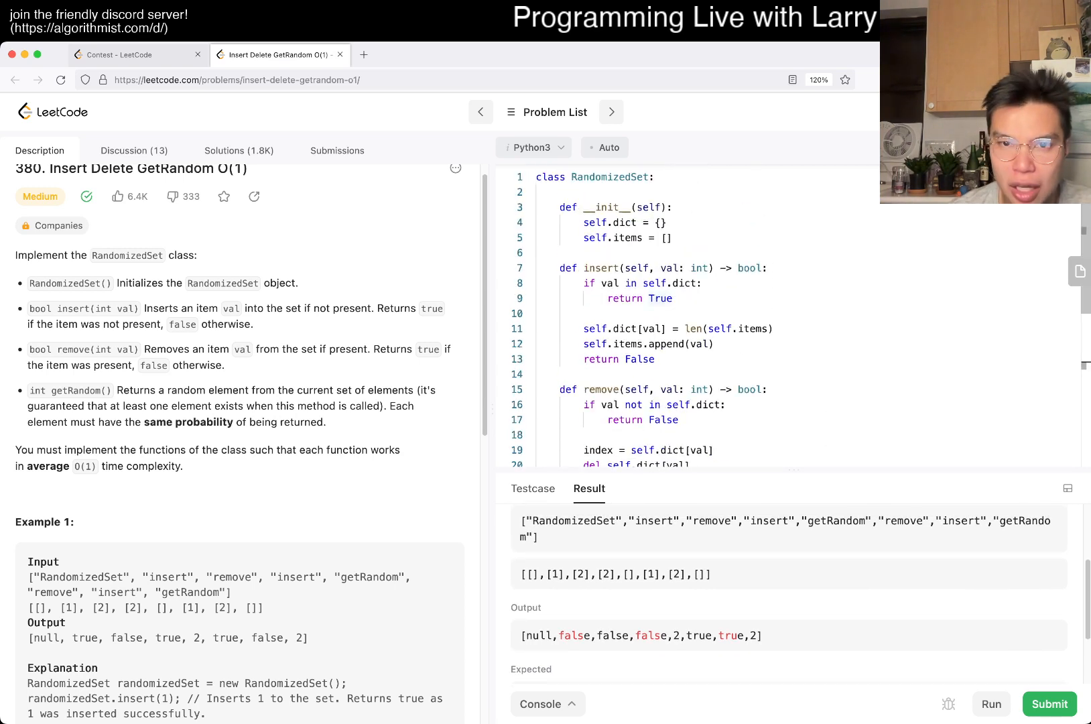
pyautogui.doubleClick(660, 297)
pyautogui.write('Fals')
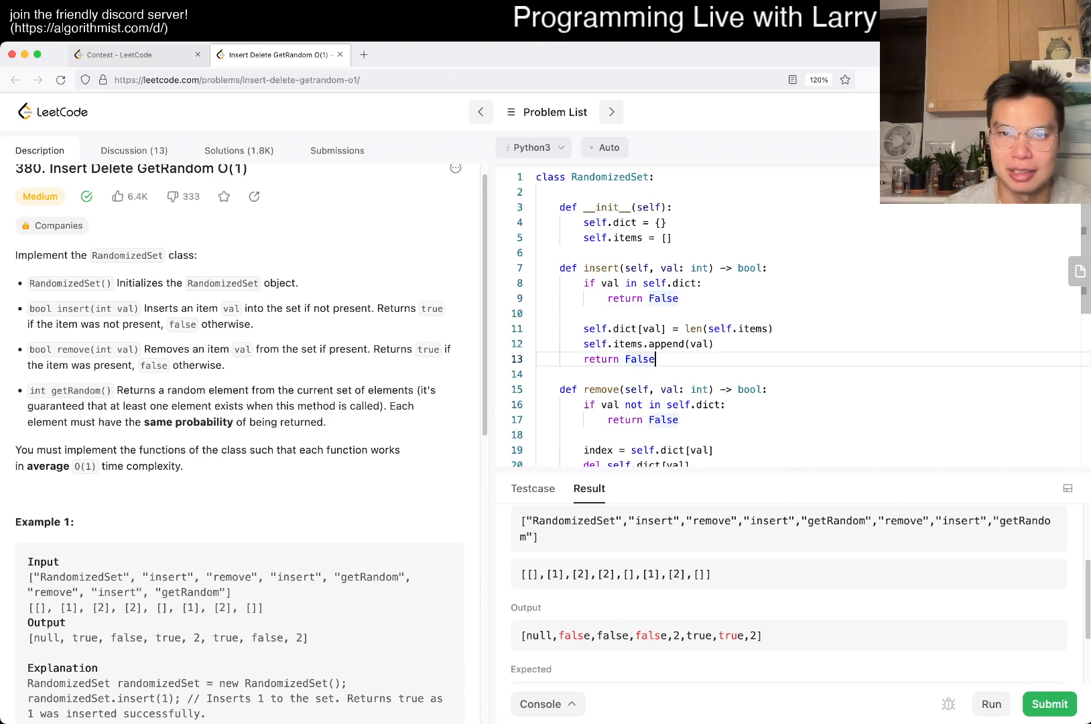
# Make insert return True for new values, rerun the sample test, and submit
pyautogui.write('True')
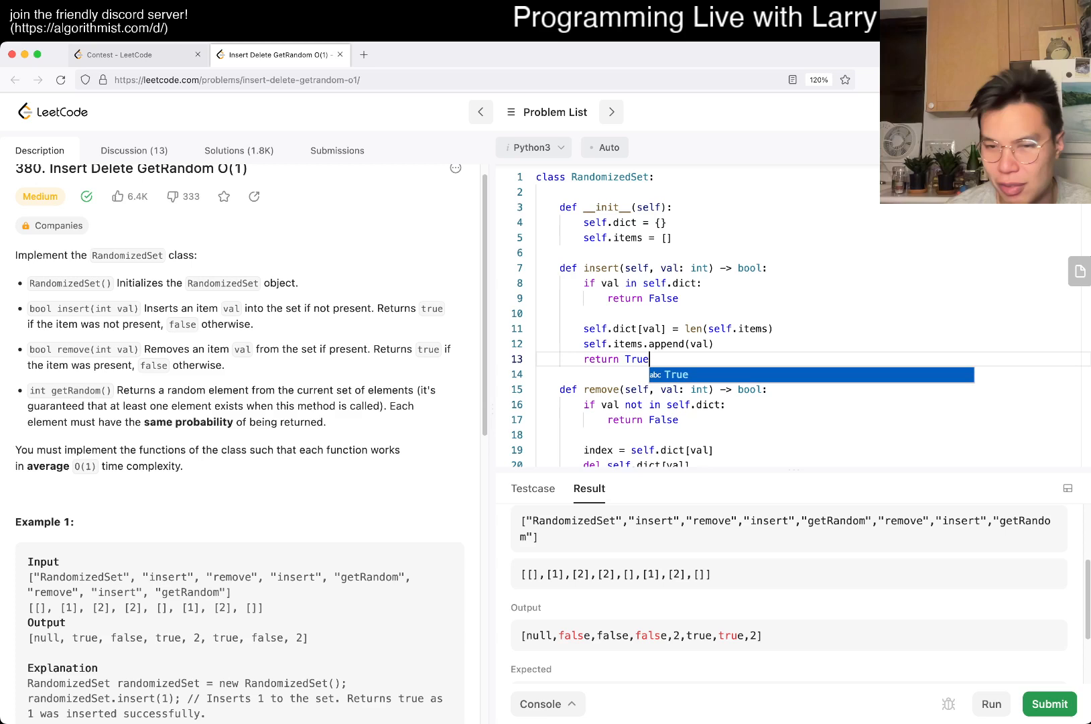
pyautogui.click(1048, 703)
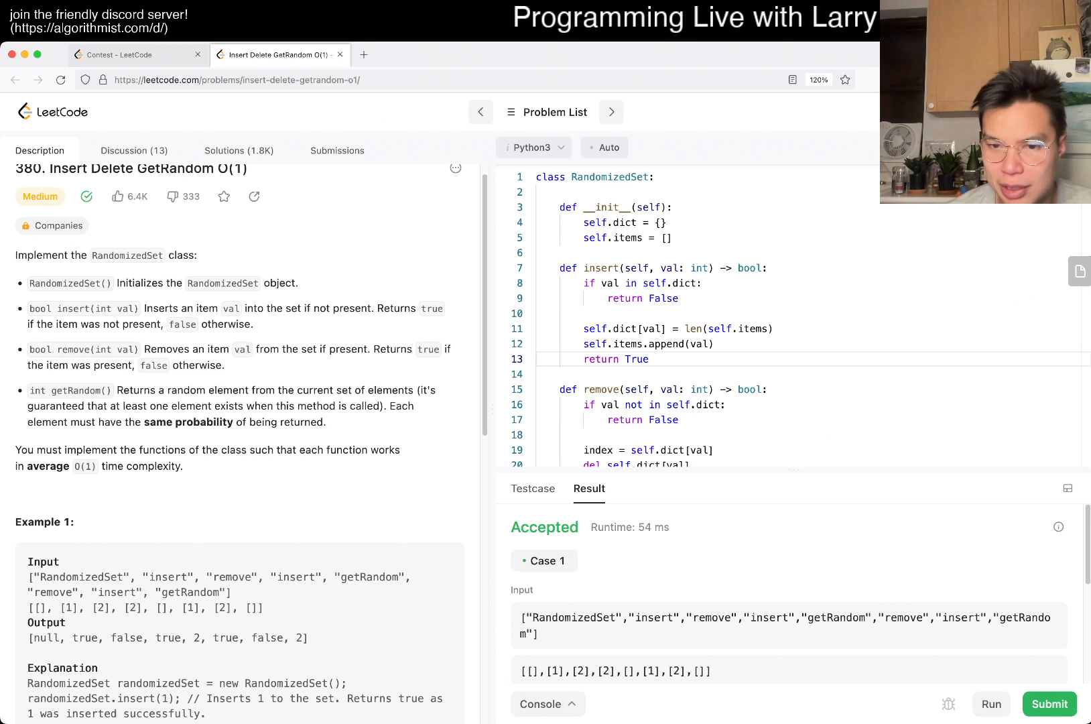
pyautogui.click(1049, 703)
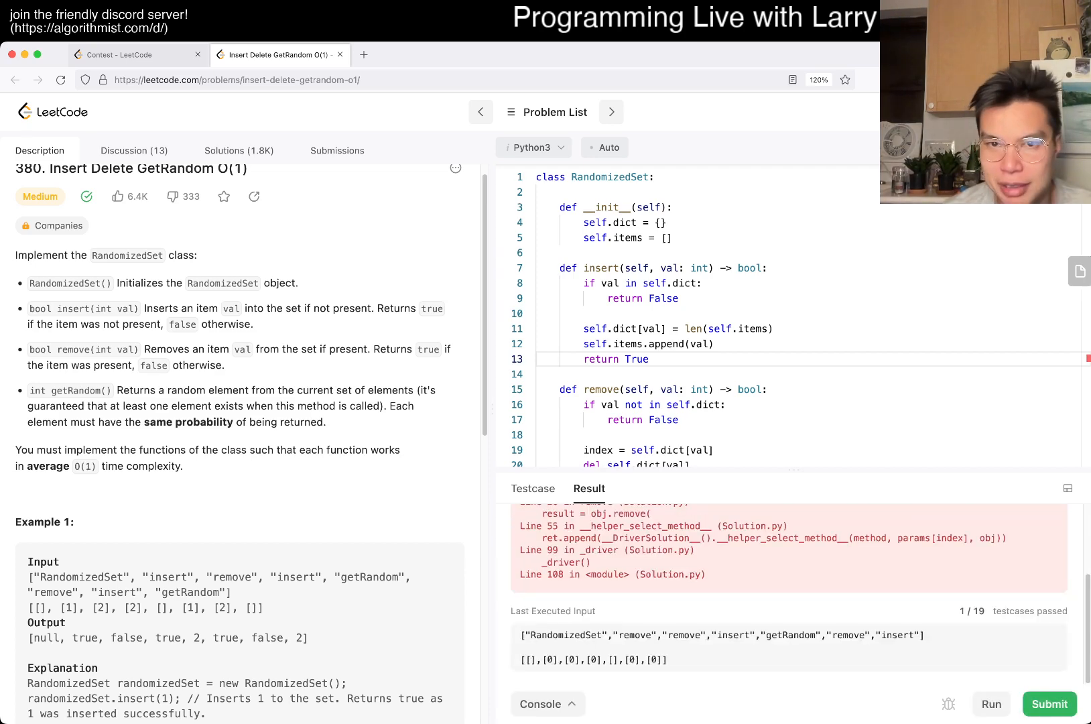
# Wrap remove's dict index update in 'if index < len(self.items):'
pyautogui.scroll(-3)
pyautogui.write('count = len(self.items)')
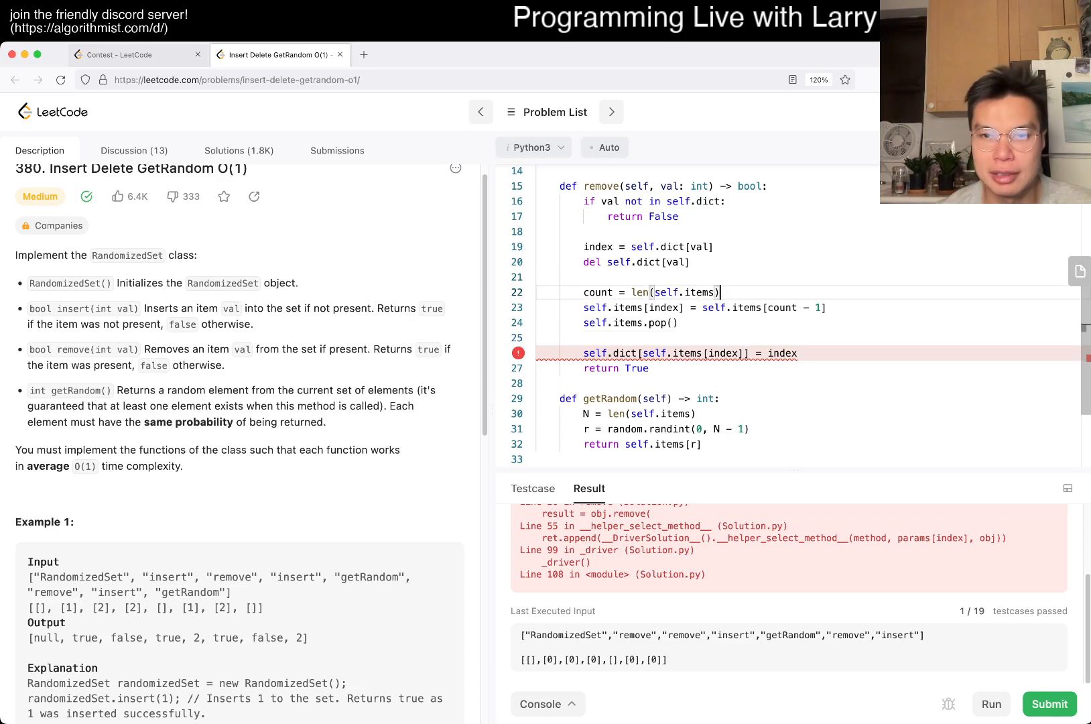
pyautogui.press('Enter')
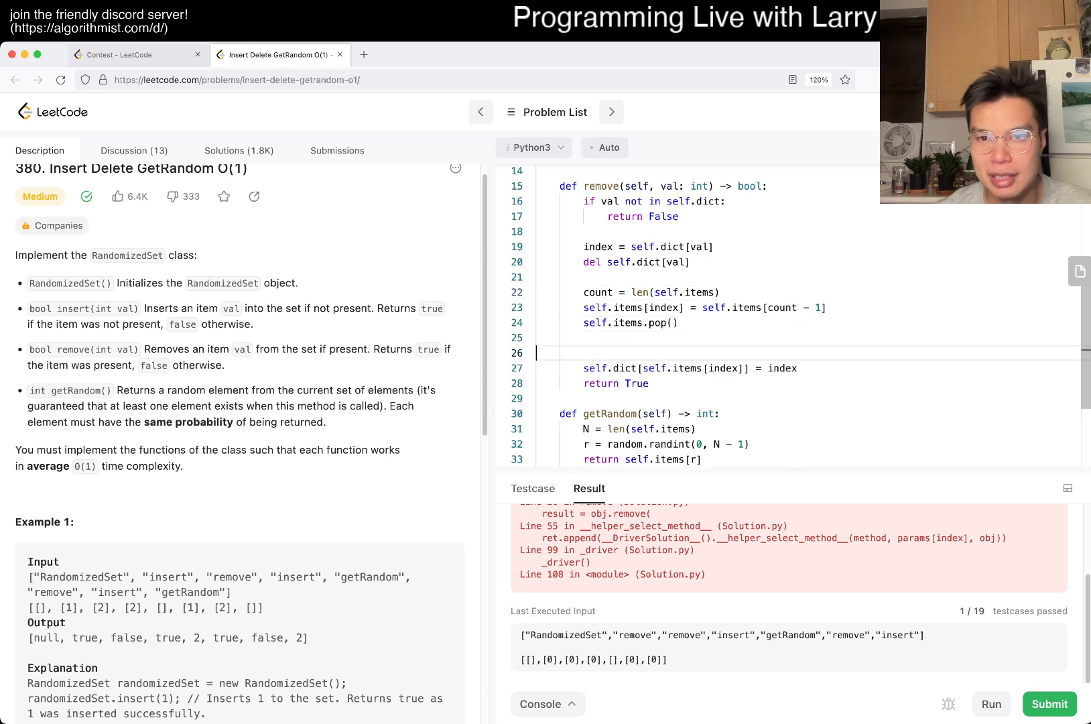
pyautogui.write('if')
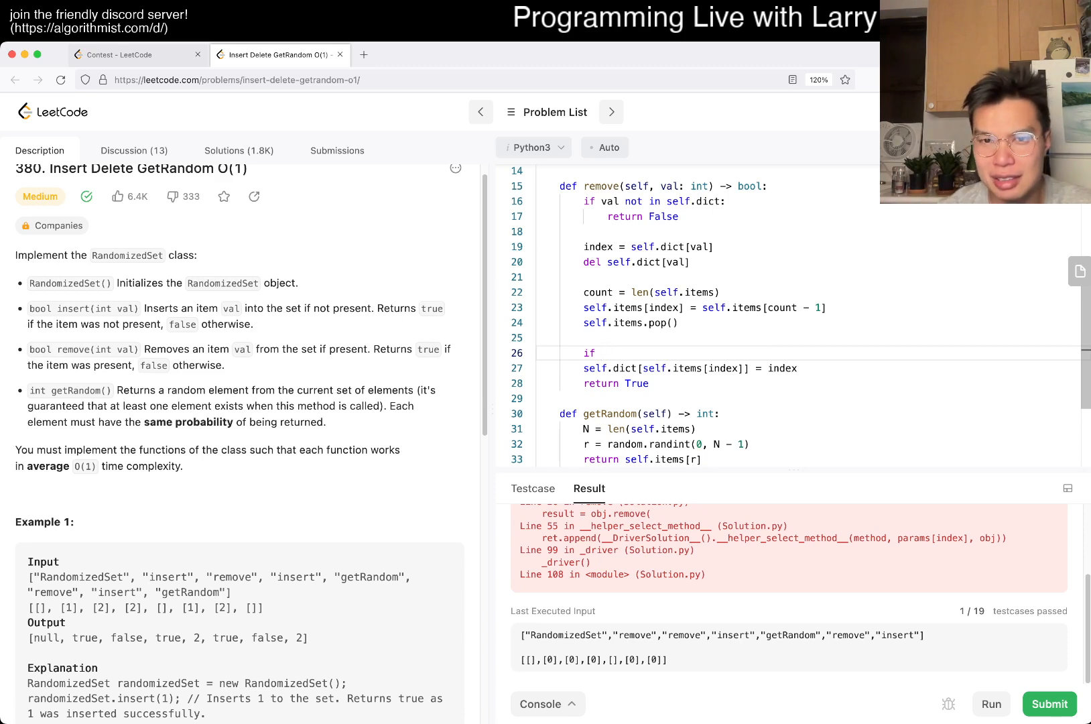
pyautogui.write('index <')
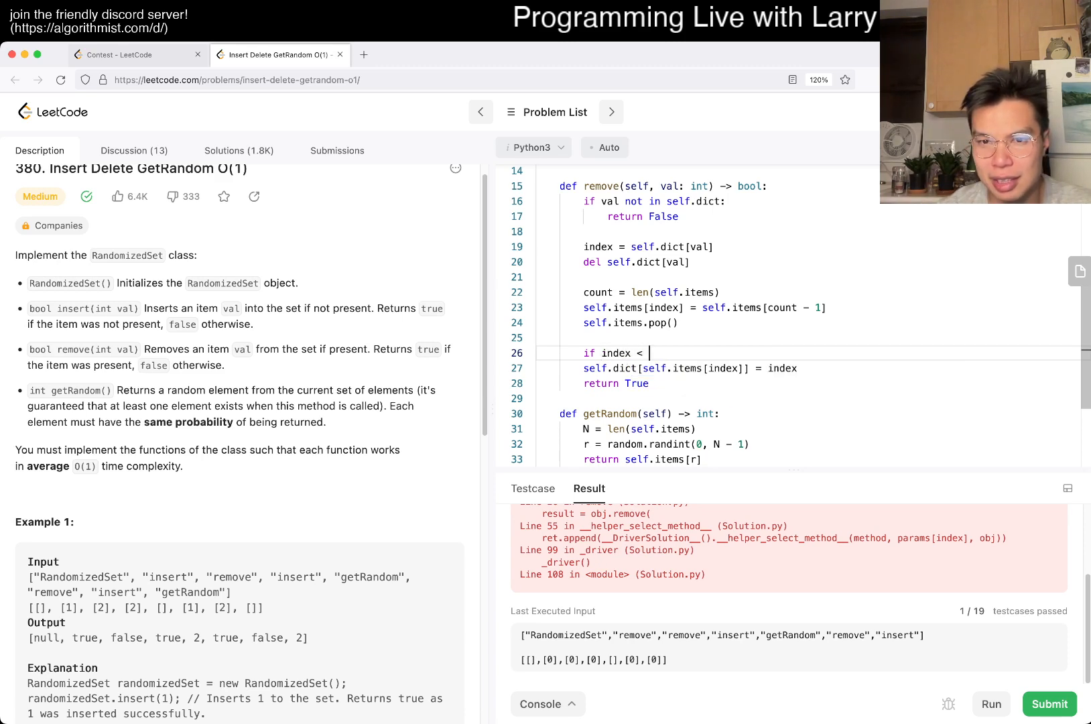
pyautogui.write('len(self.items):')
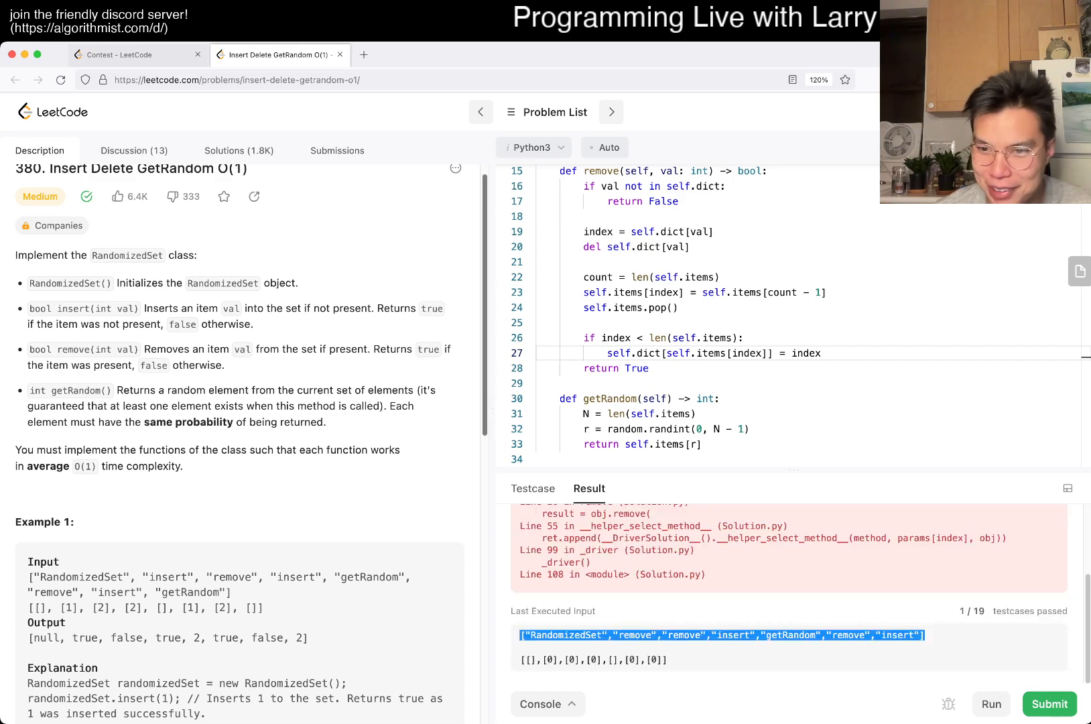
# Add the failing remove-first input as test Case 2 and run both cases
pyautogui.click(532, 488)
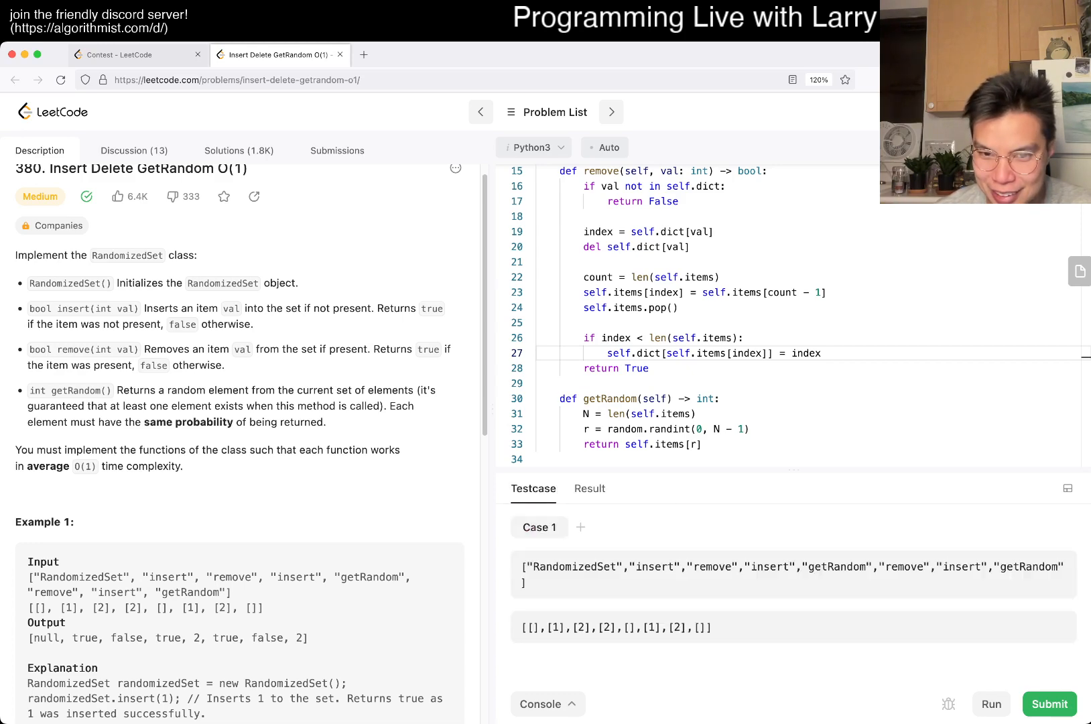
pyautogui.click(636, 526)
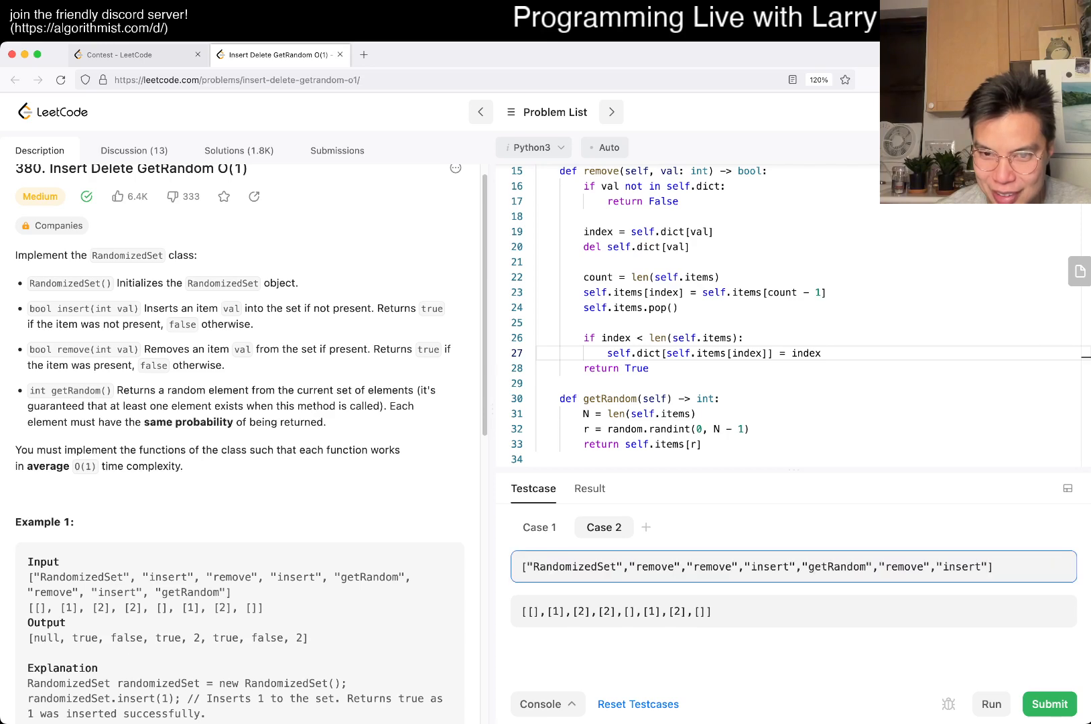
pyautogui.click(989, 704)
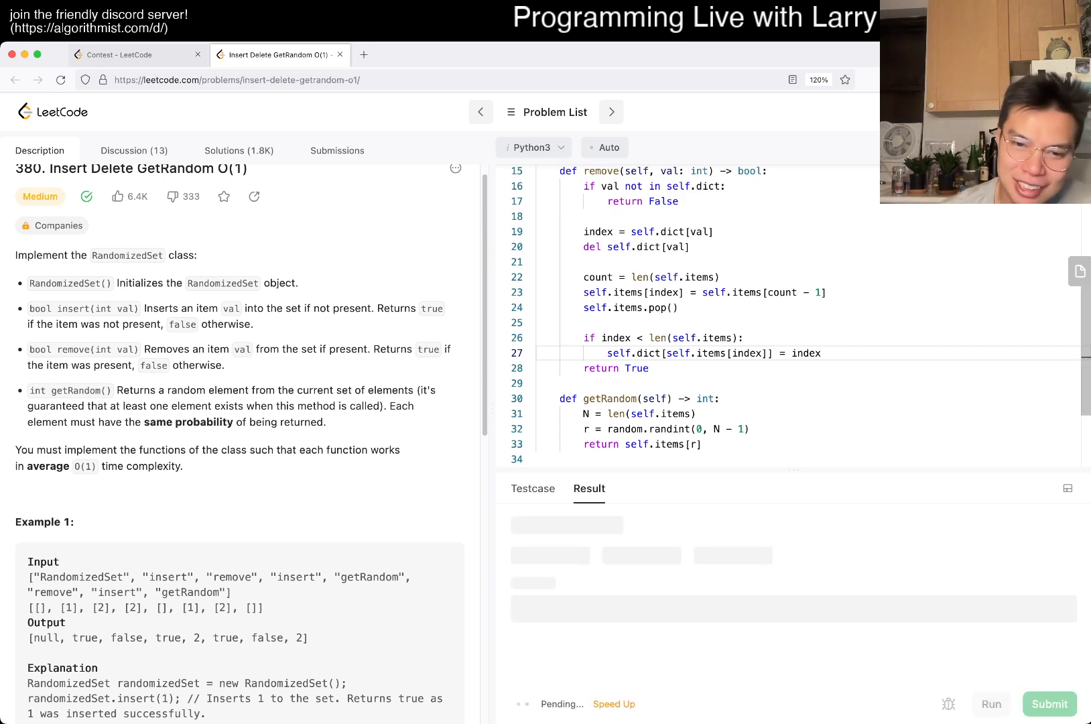
pyautogui.click(1049, 704)
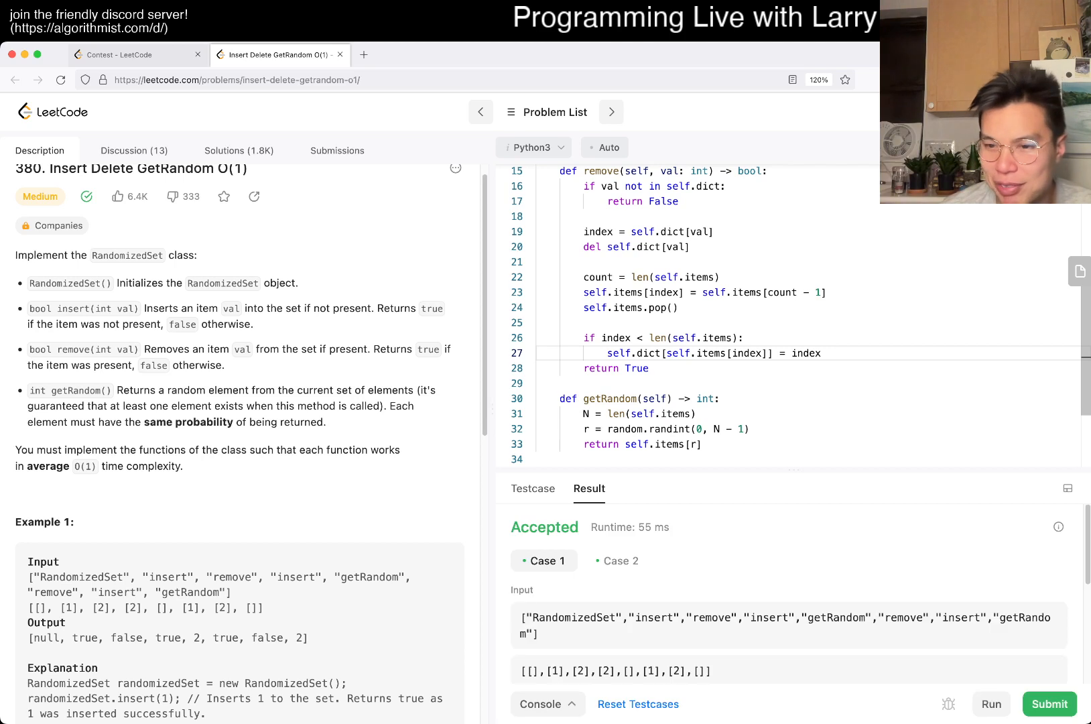
# Submit the fixed solution and wait for the Accepted verdict
pyautogui.click(1048, 704)
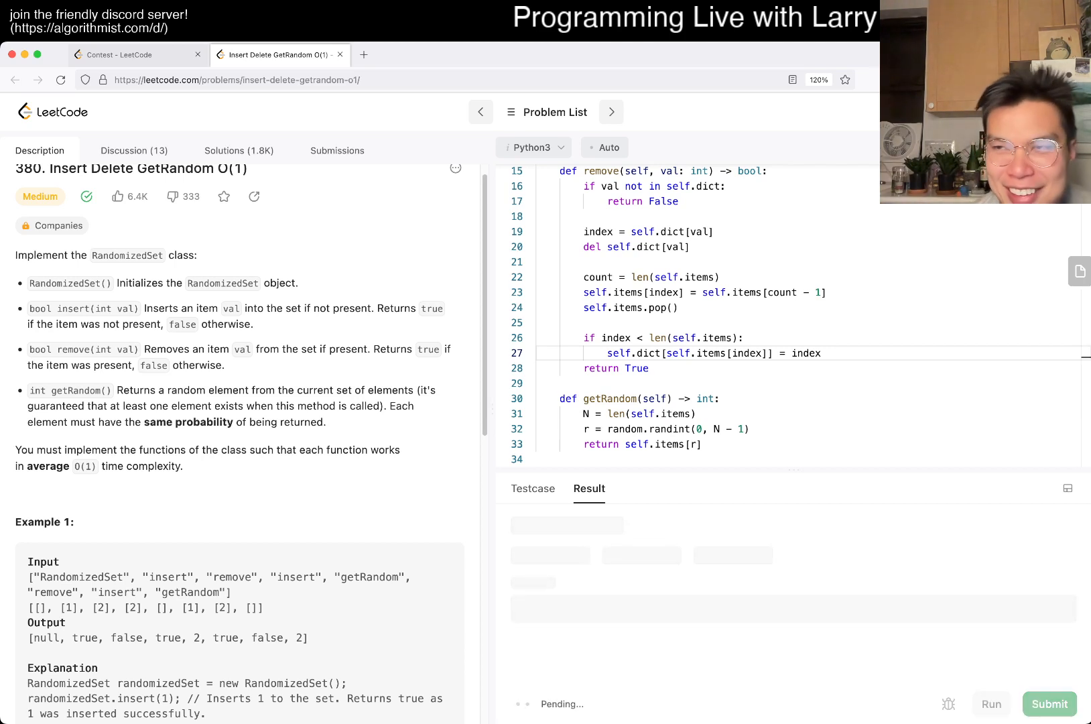
pyautogui.click(1049, 704)
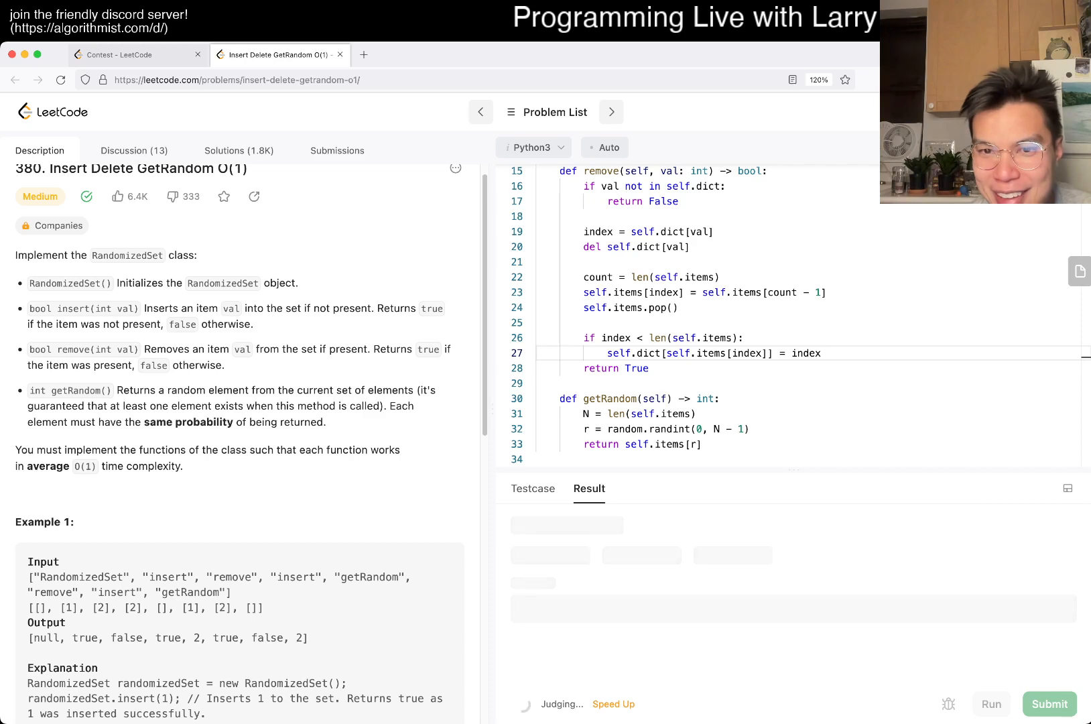
pyautogui.click(1048, 703)
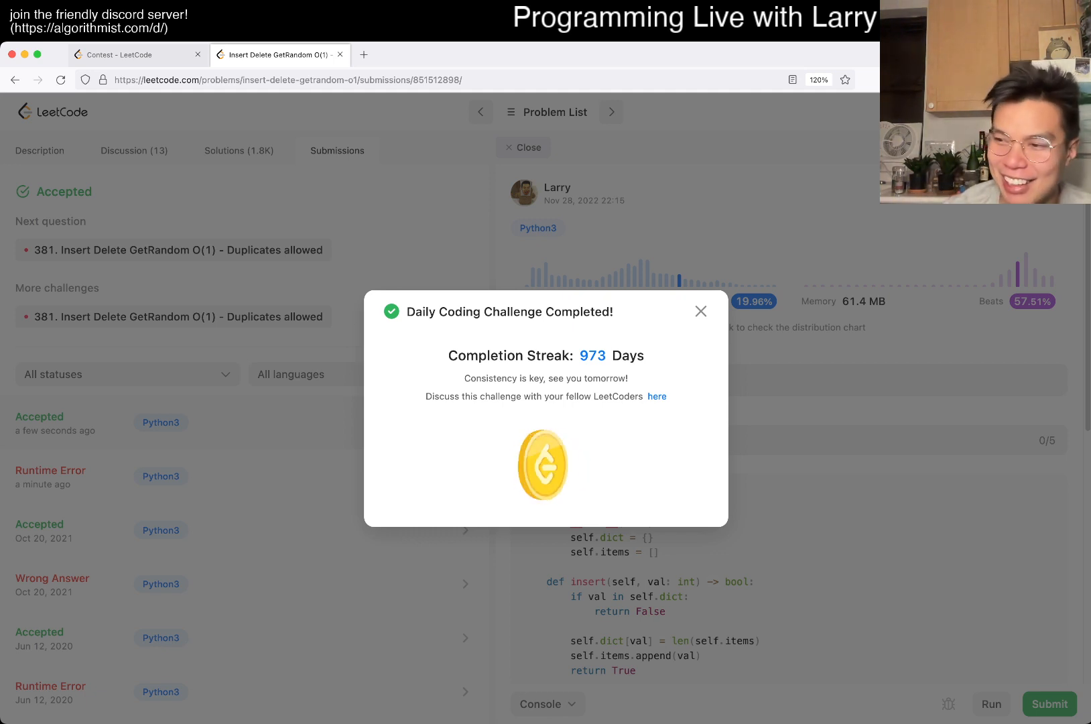
pyautogui.click(701, 311)
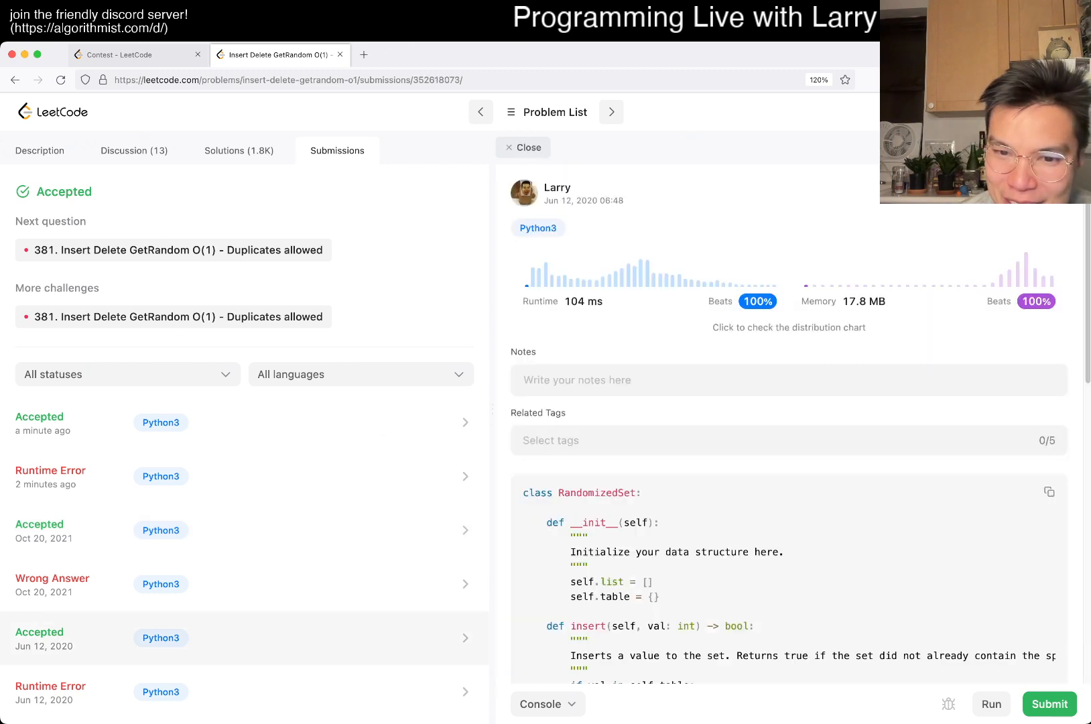
# Scroll the old submission, highlight its swap-and-pop lines, then return to the Description
pyautogui.scroll(-3)
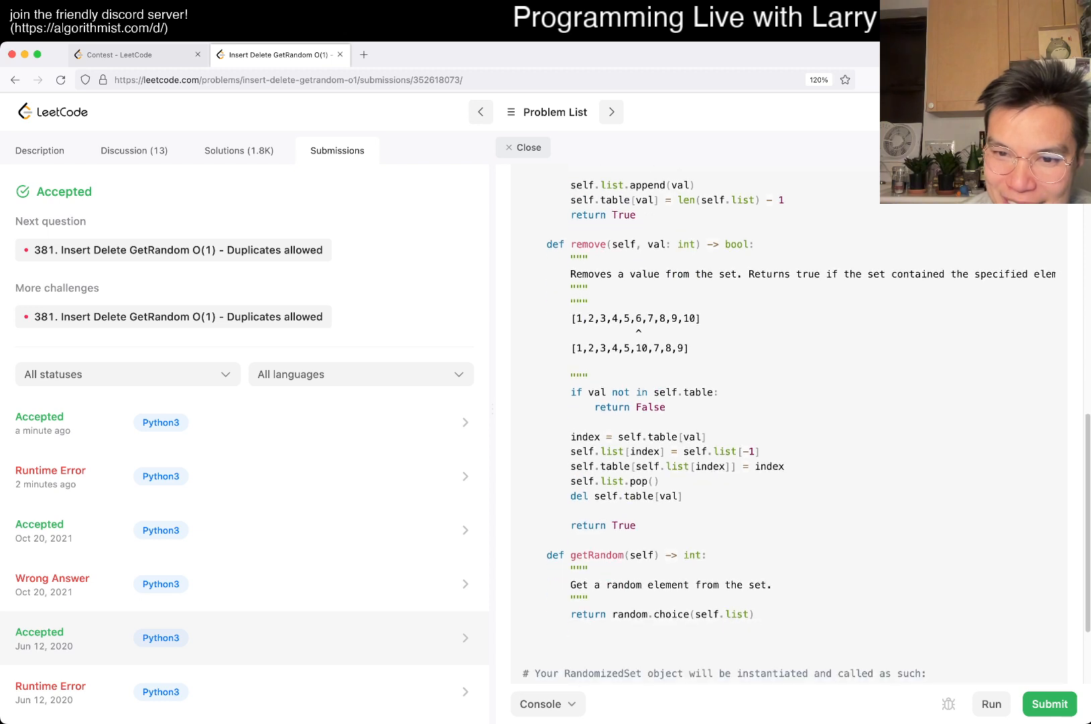
pyautogui.moveTo(619, 451); pyautogui.dragTo(682, 496)
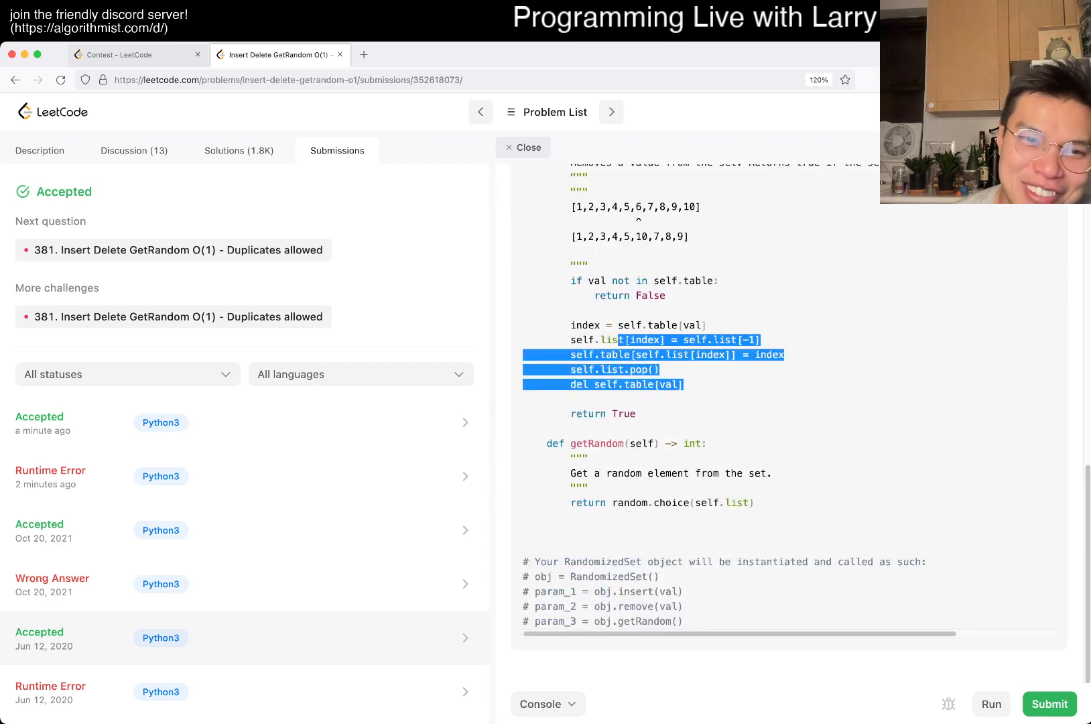
pyautogui.click(38, 150)
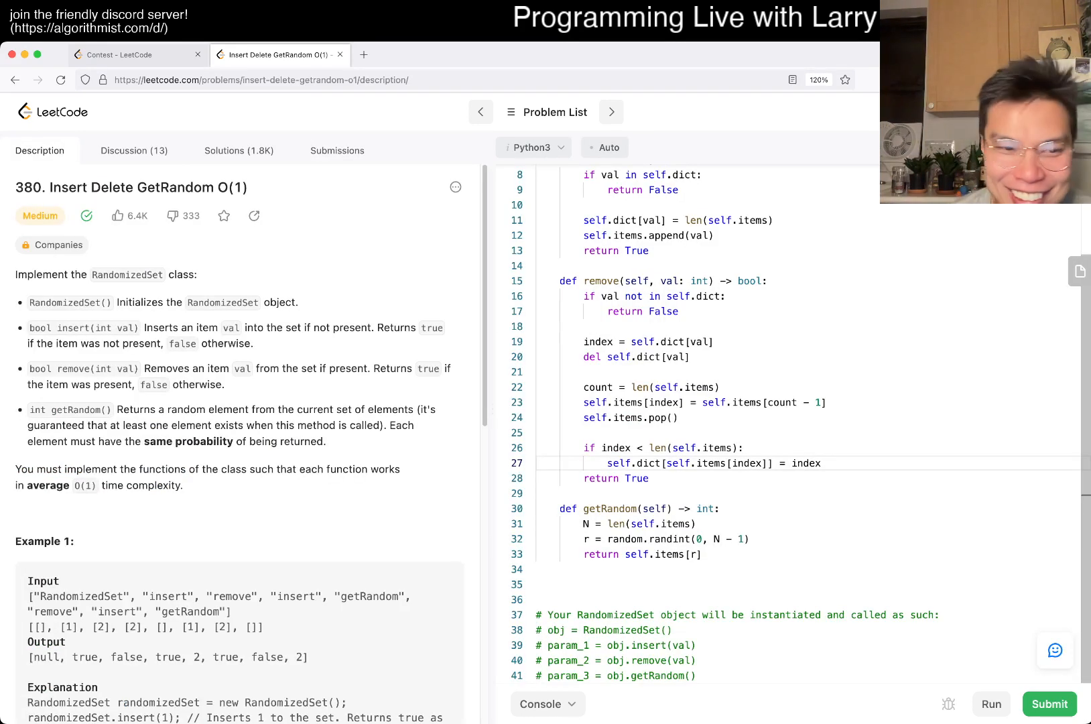